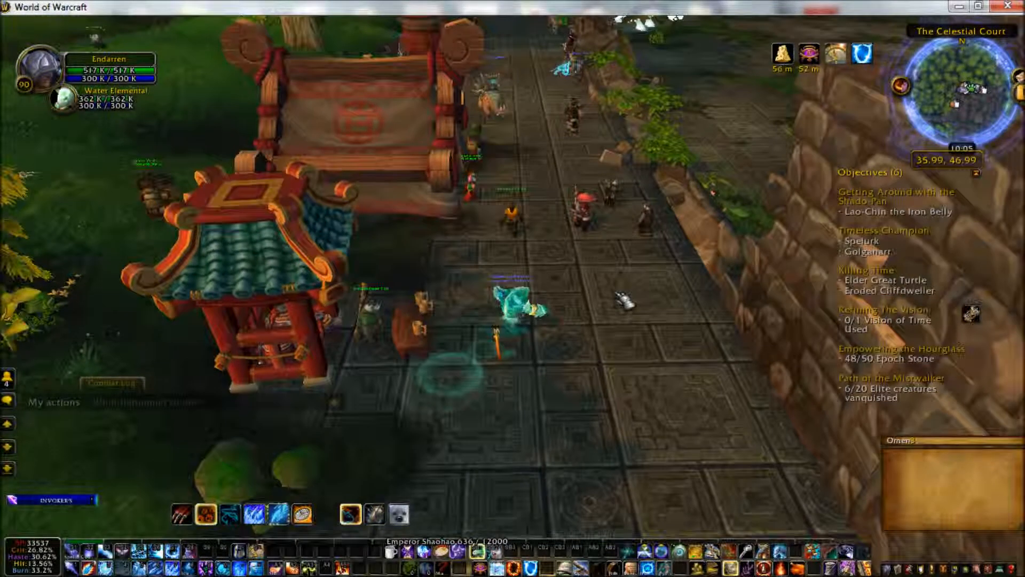
# - Bring up the WoW Game Menu with Escape and choose an option from it
pyautogui.press('Escape')
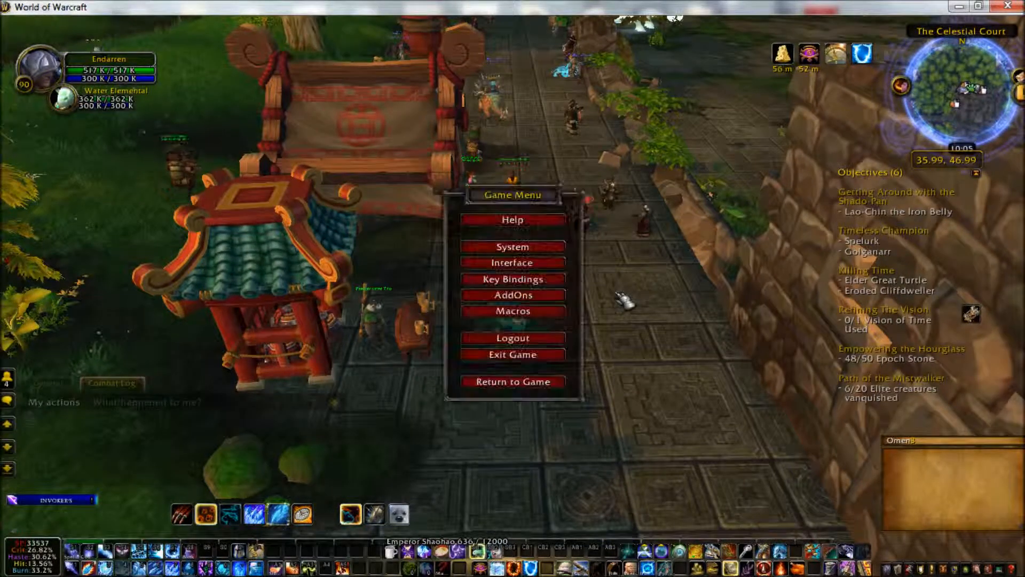
pyautogui.click(513, 354)
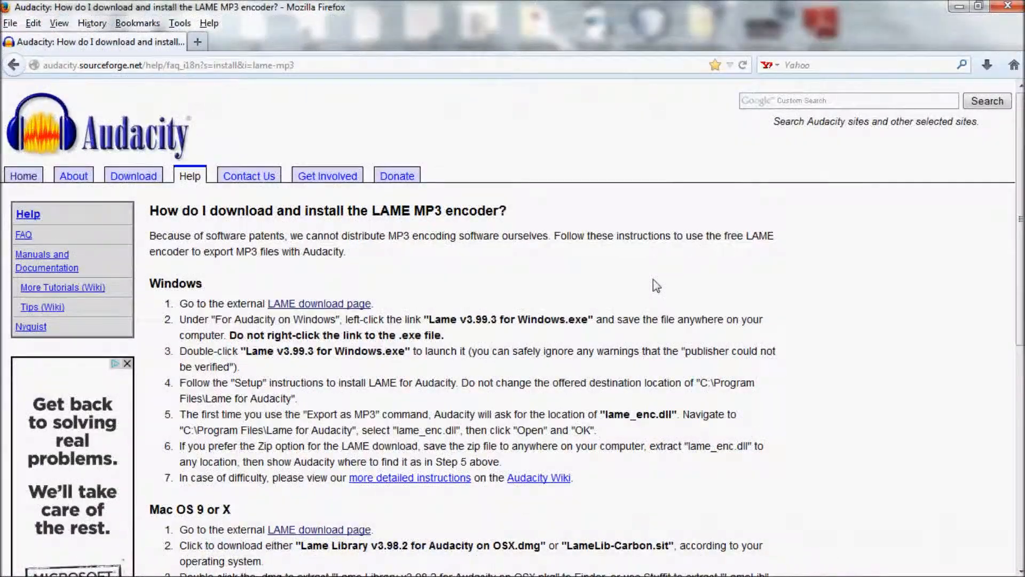
pyautogui.scroll(-3)
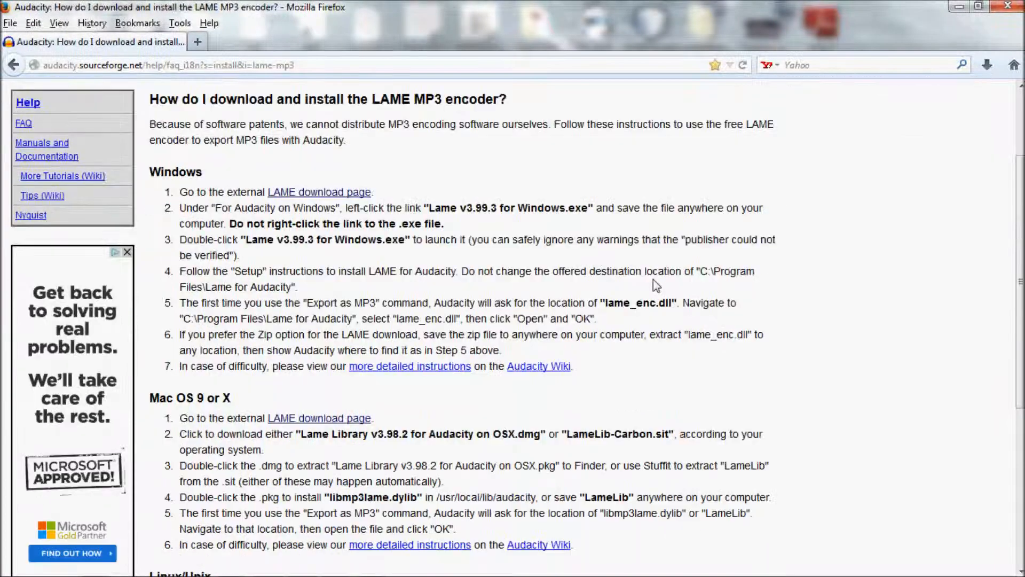
pyautogui.scroll(-3)
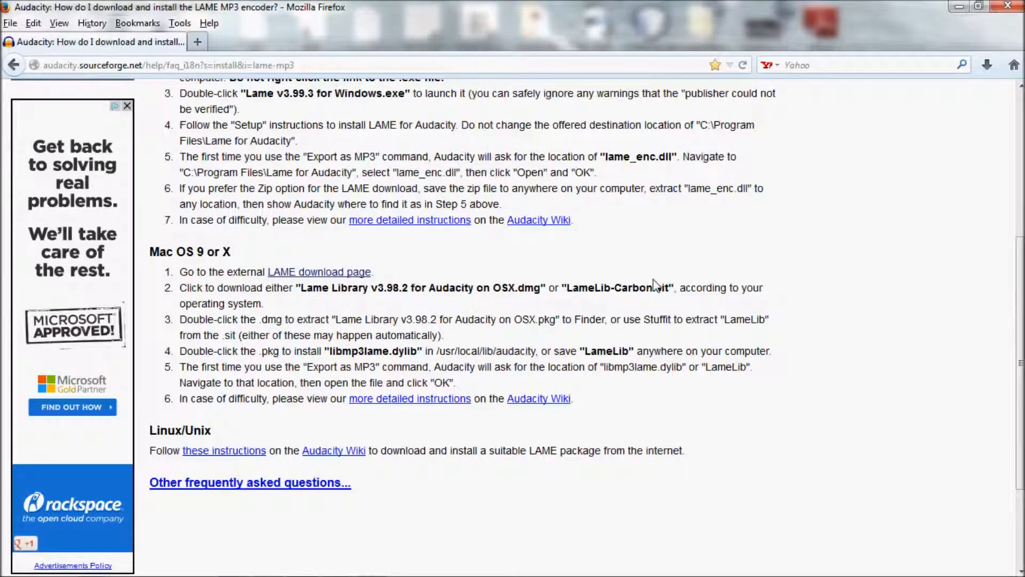
pyautogui.scroll(3)
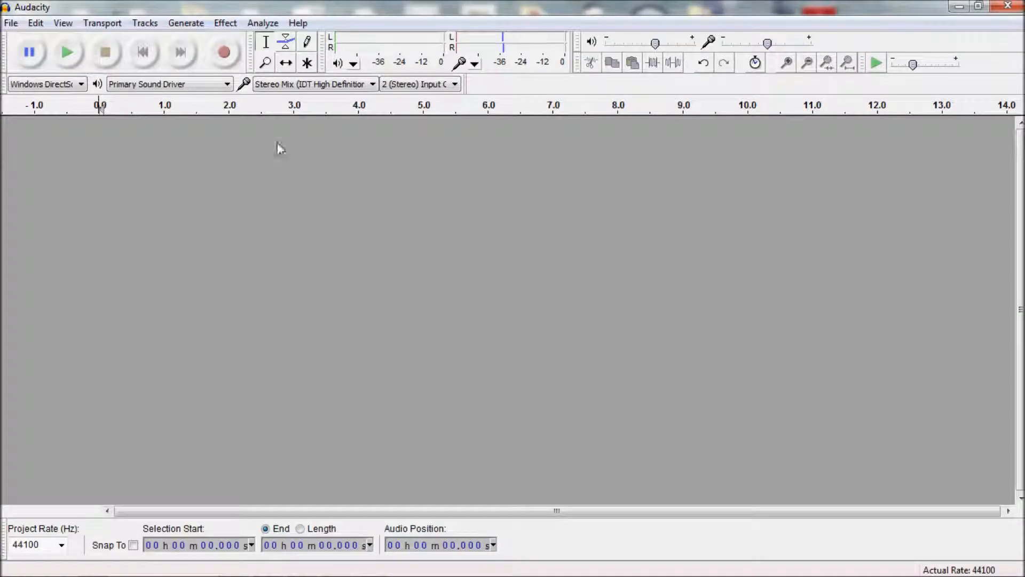
pyautogui.click(12, 24)
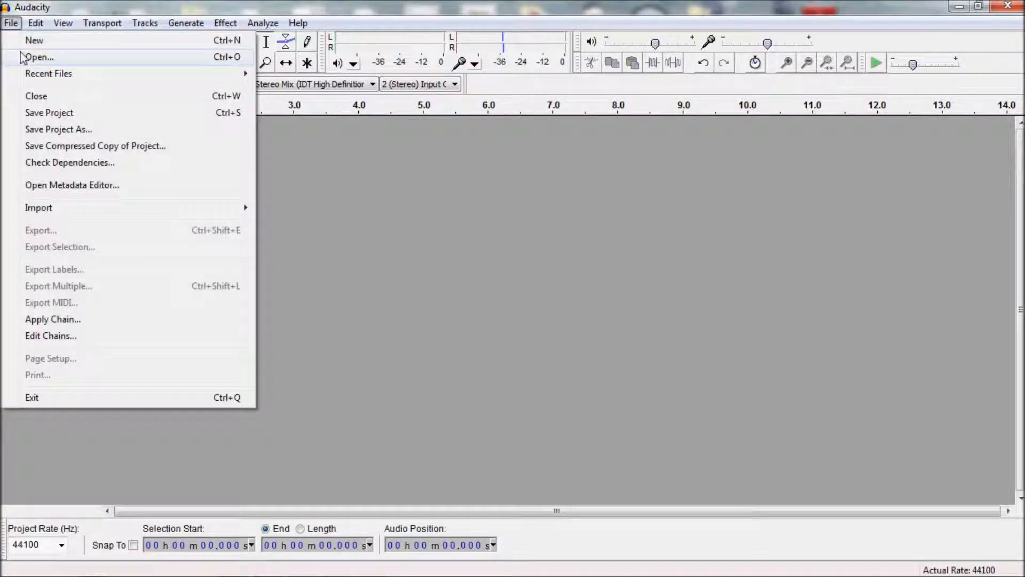
pyautogui.click(39, 57)
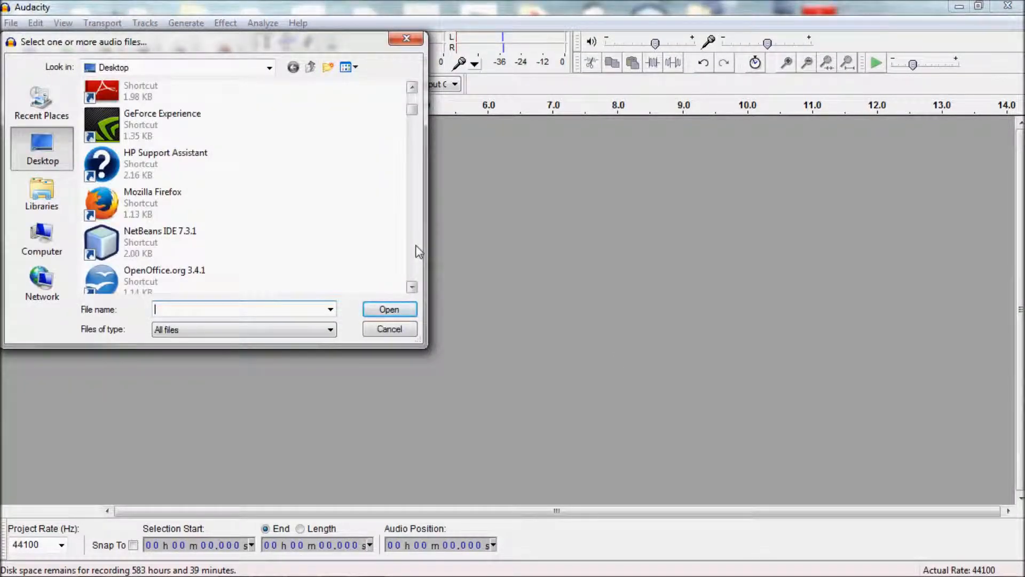
pyautogui.moveTo(415, 234)
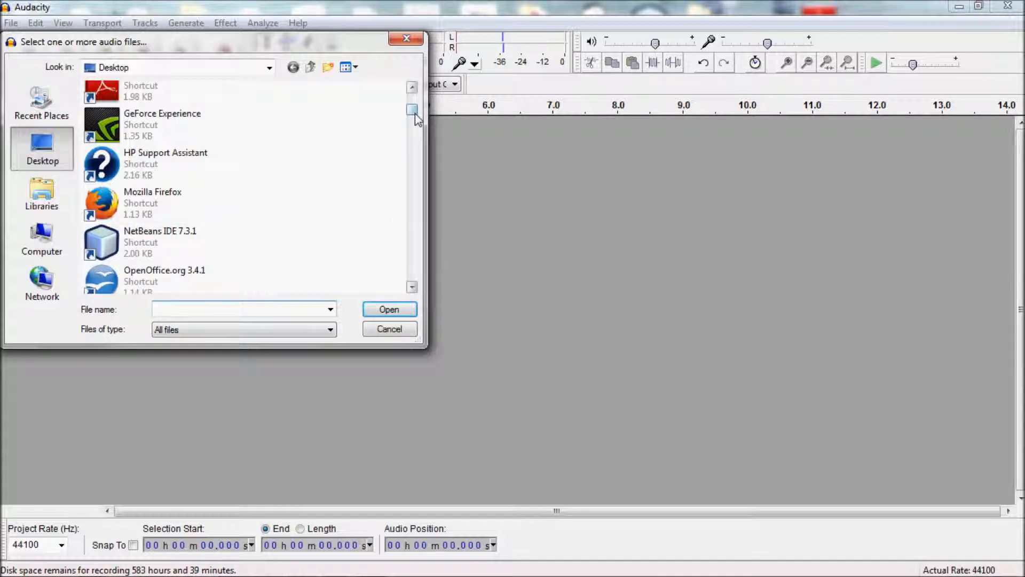
pyautogui.moveTo(413, 112); pyautogui.dragTo(412, 157)
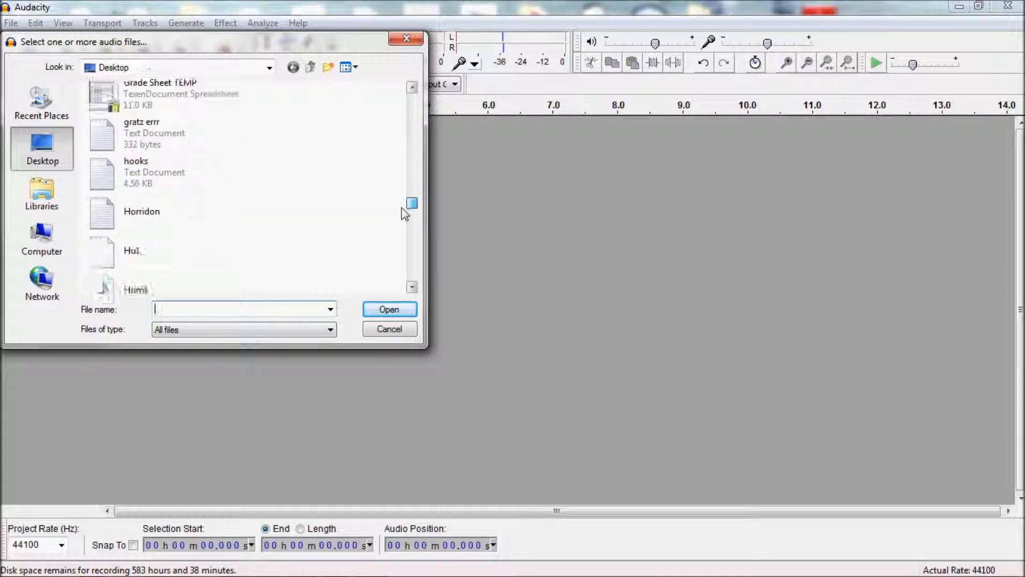
pyautogui.scroll(-3)
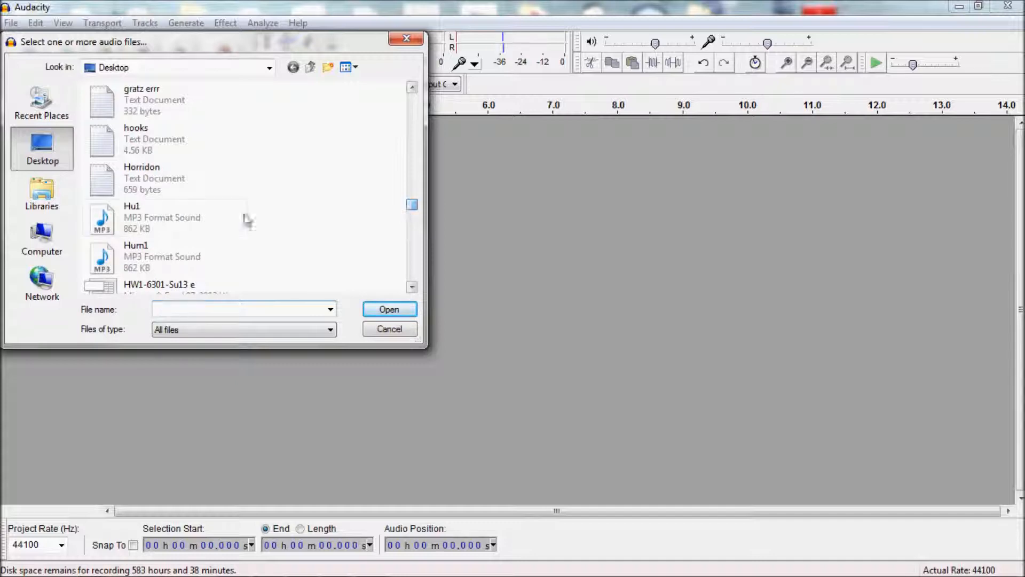
pyautogui.click(131, 217)
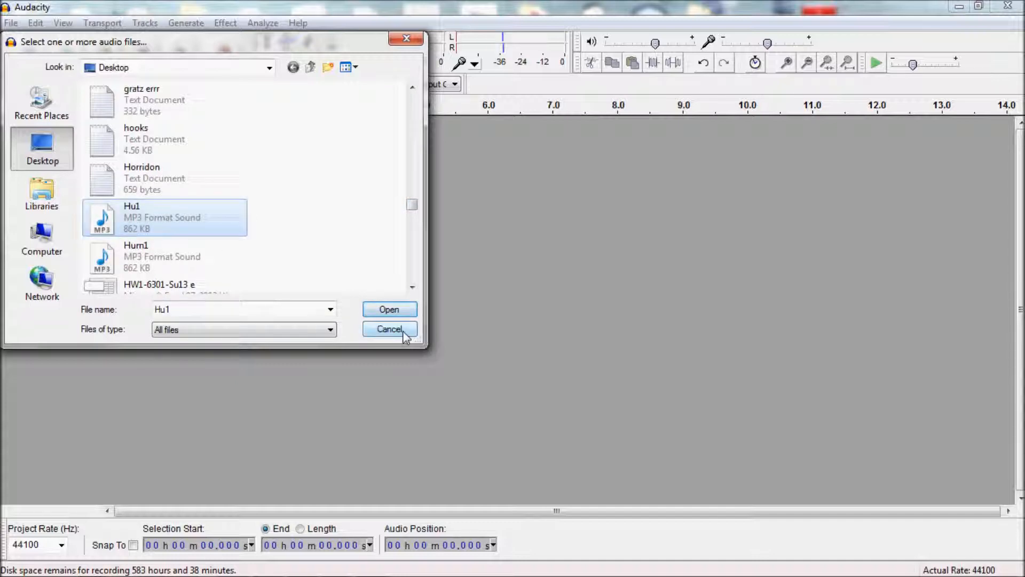
pyautogui.click(389, 329)
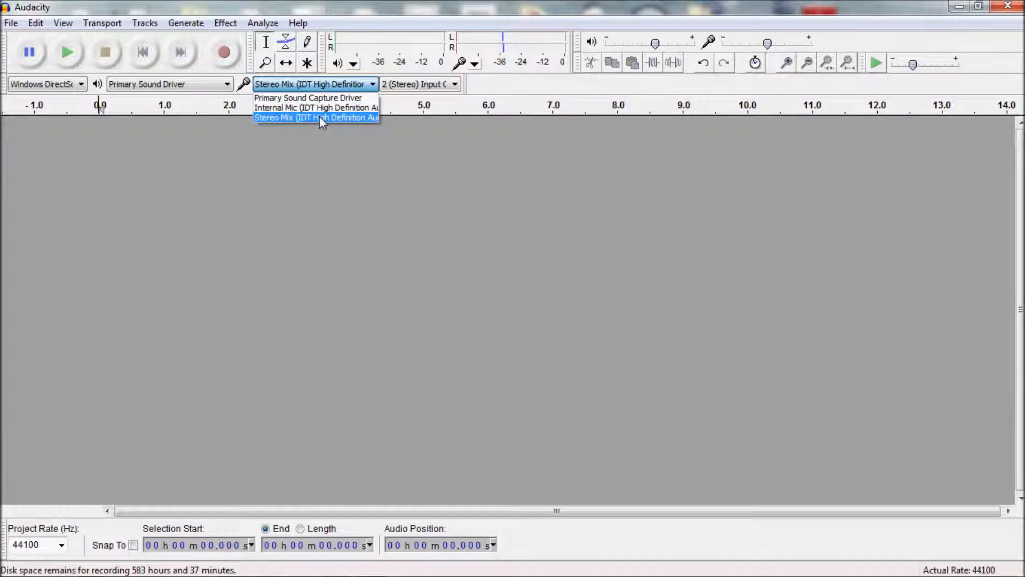
pyautogui.click(316, 118)
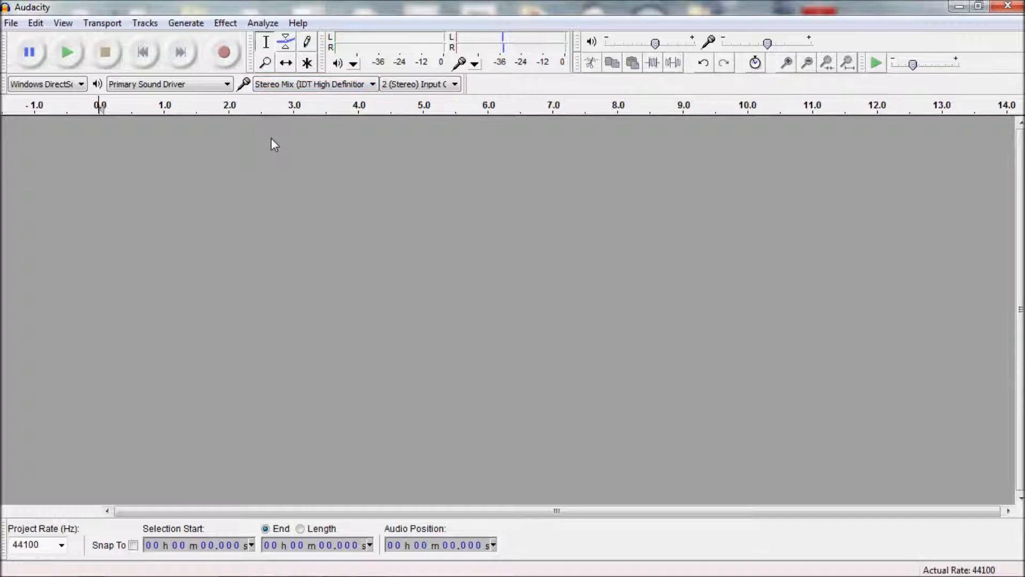
pyautogui.moveTo(272, 165)
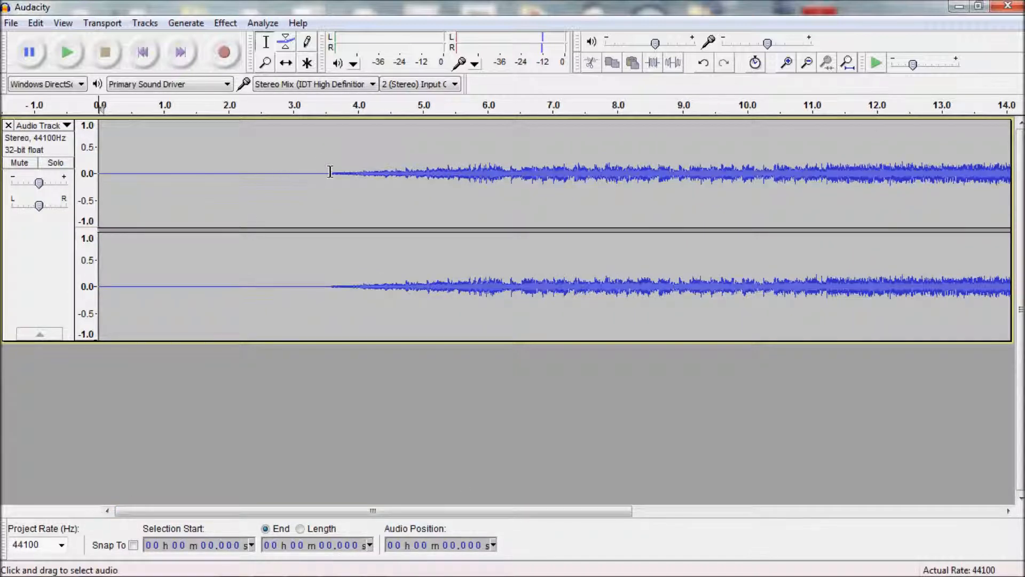
# - Select the silent first ~3.5 seconds of the newly recorded stereo track
pyautogui.moveTo(101, 173); pyautogui.dragTo(330, 173)
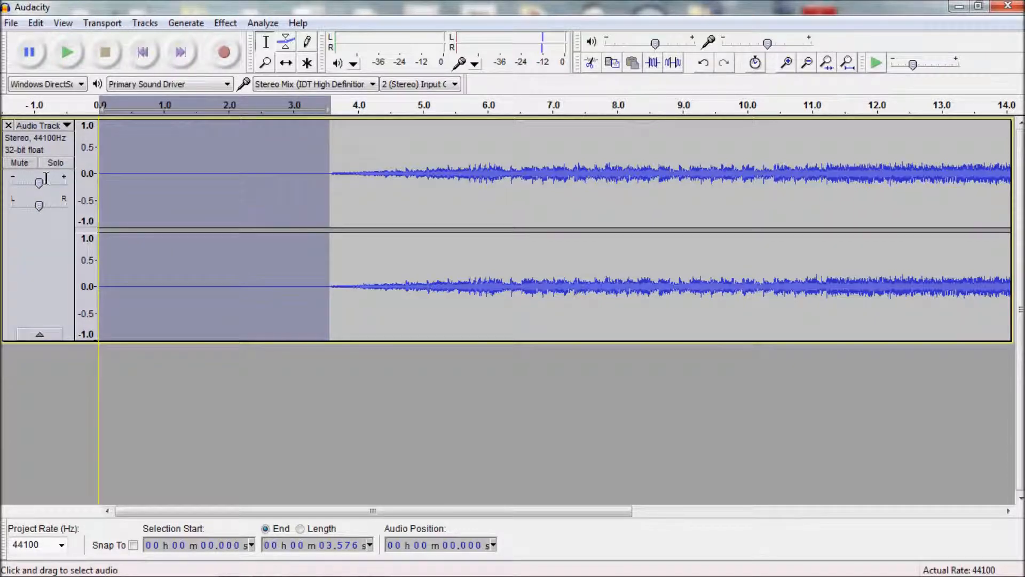
pyautogui.moveTo(212, 209)
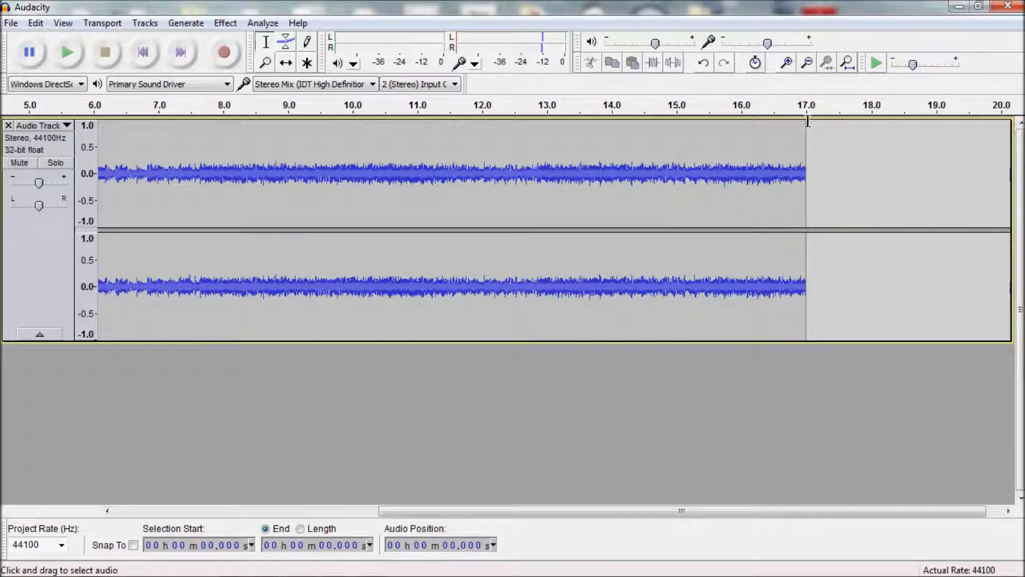
pyautogui.moveTo(806, 134)
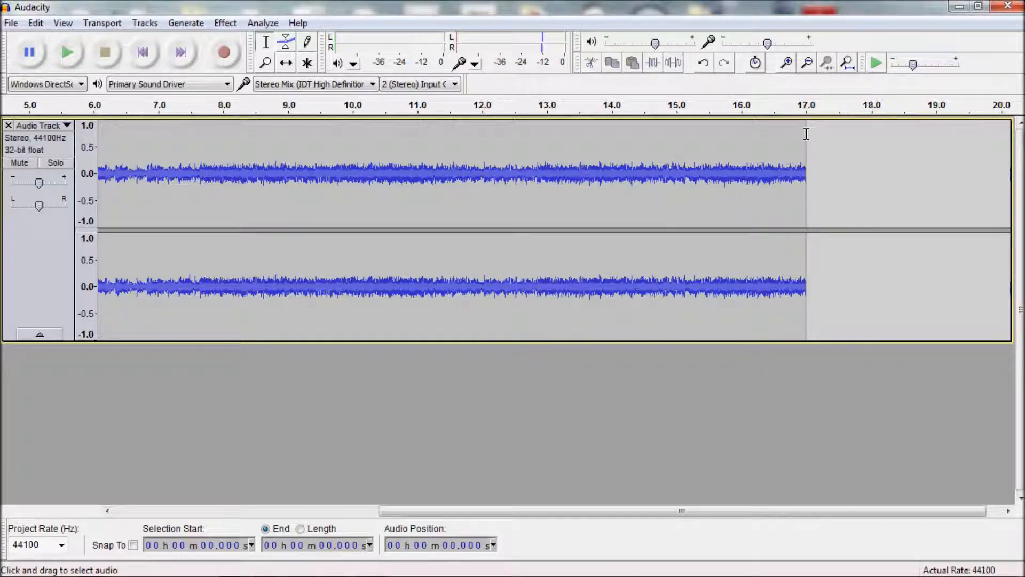
pyautogui.moveTo(806, 284)
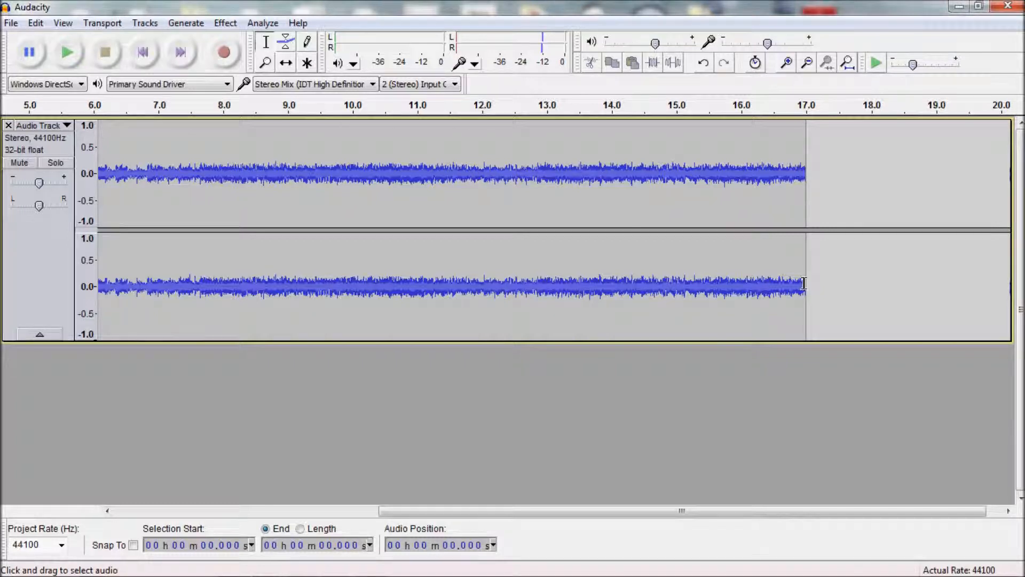
pyautogui.moveTo(801, 363)
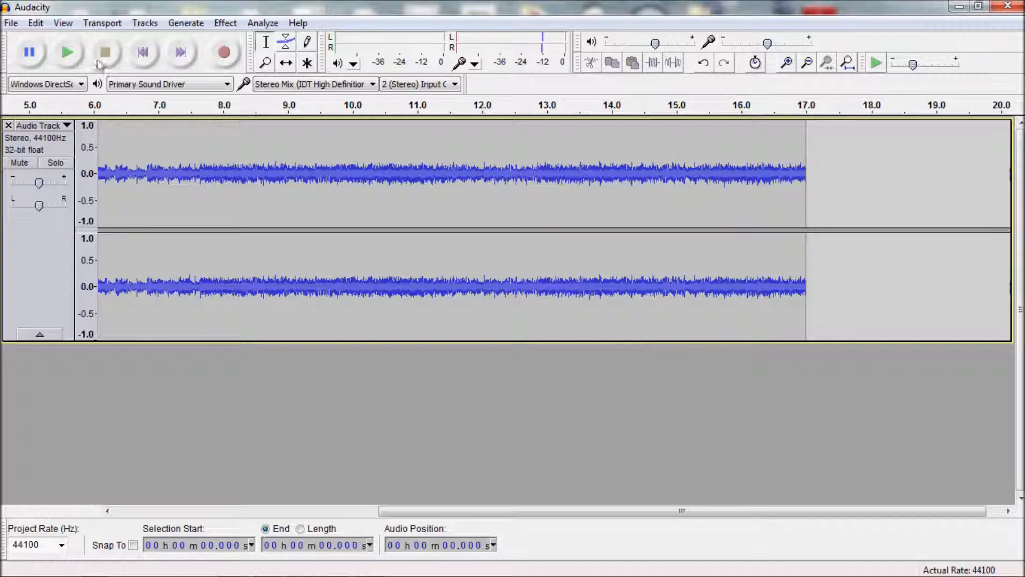
# - Set up the export to the Desktop with file name Test, checking the format list for MP3 Files
pyautogui.click(12, 24)
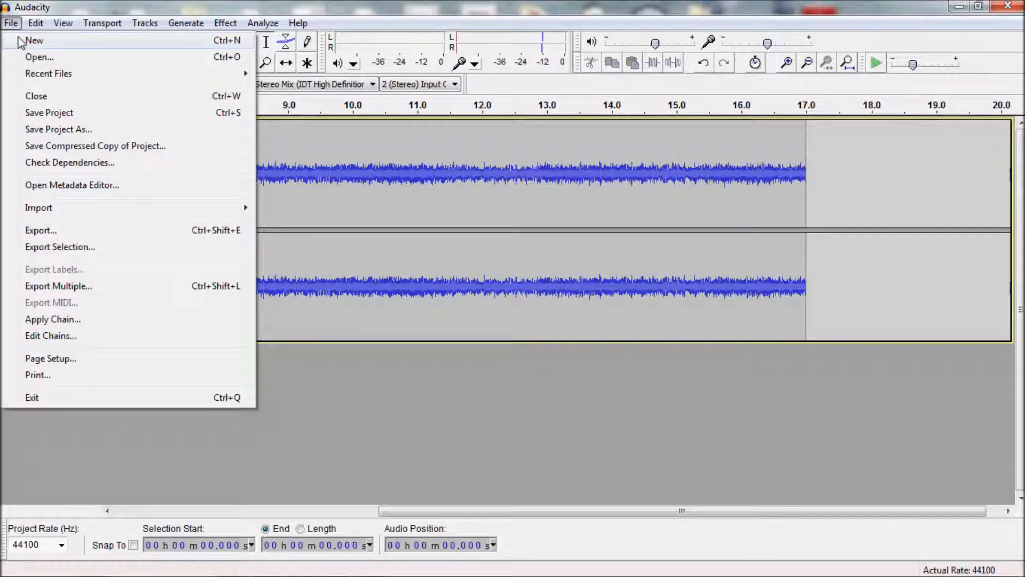
pyautogui.moveTo(104, 241)
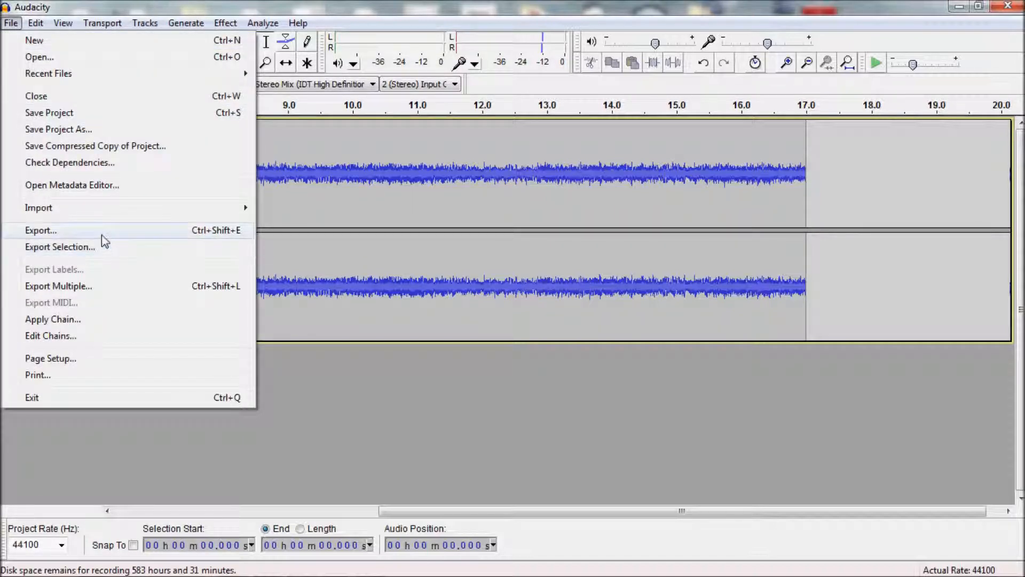
pyautogui.click(40, 230)
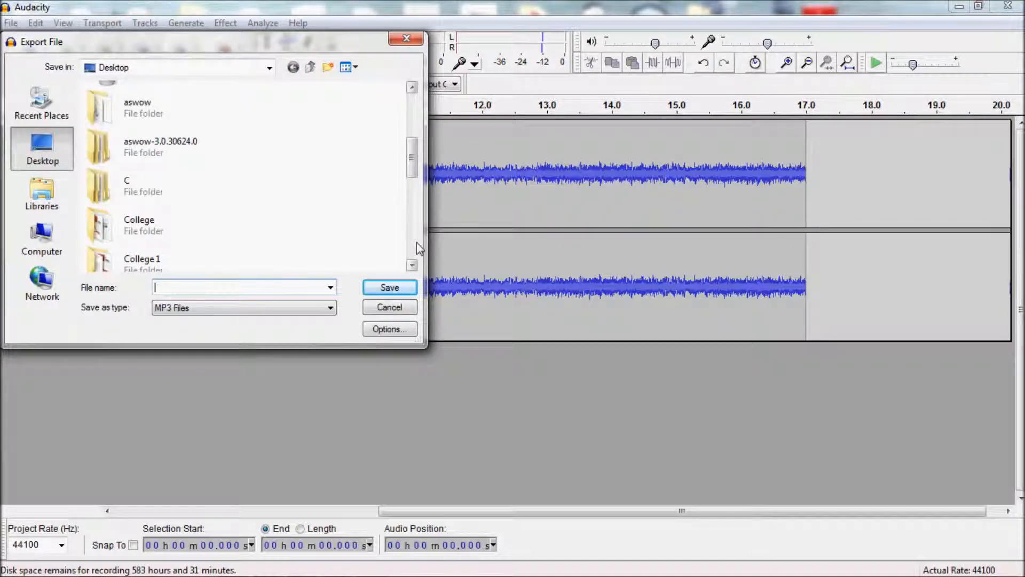
pyautogui.scroll(-3)
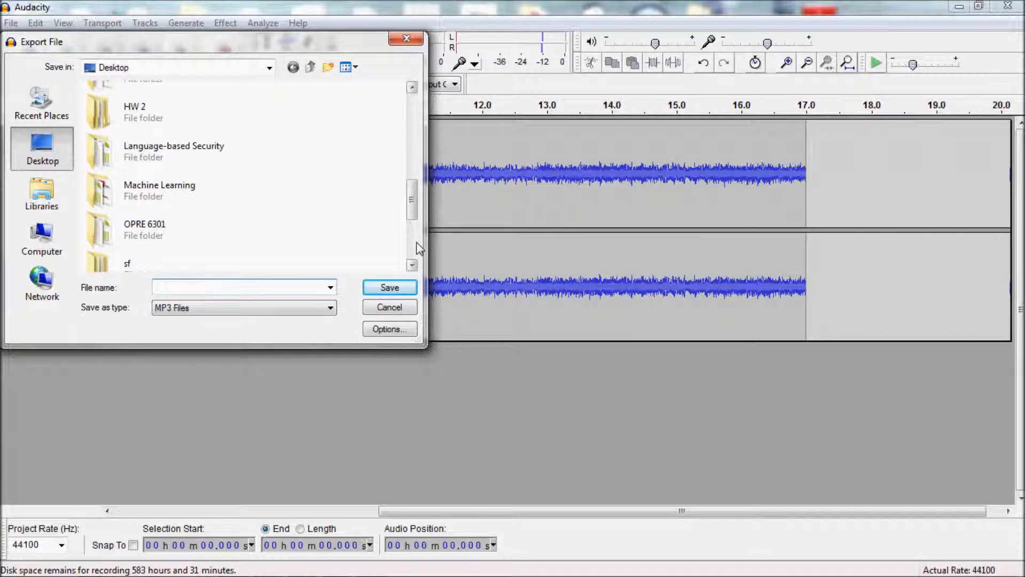
pyautogui.scroll(-3)
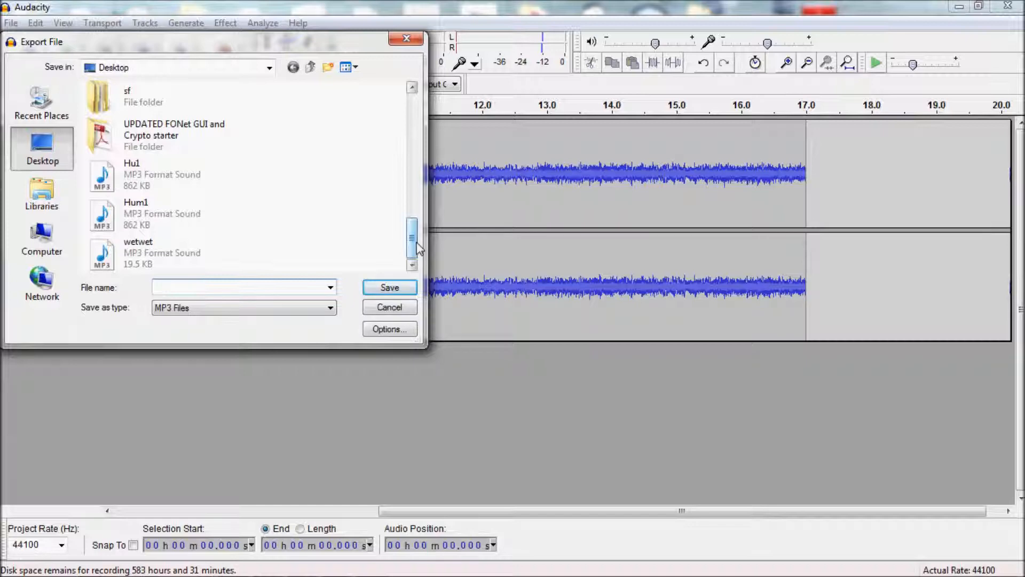
pyautogui.write('Test')
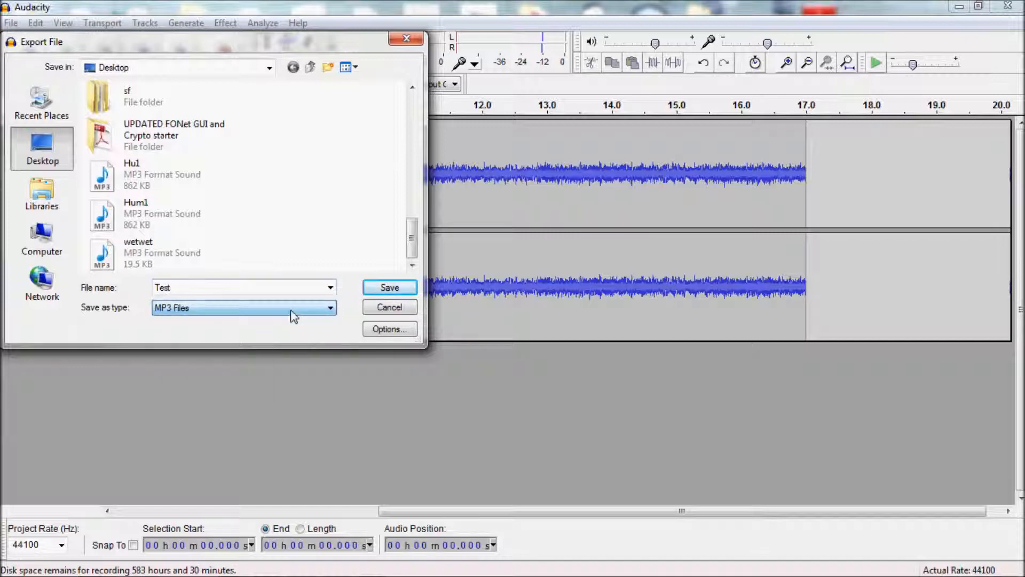
pyautogui.click(329, 307)
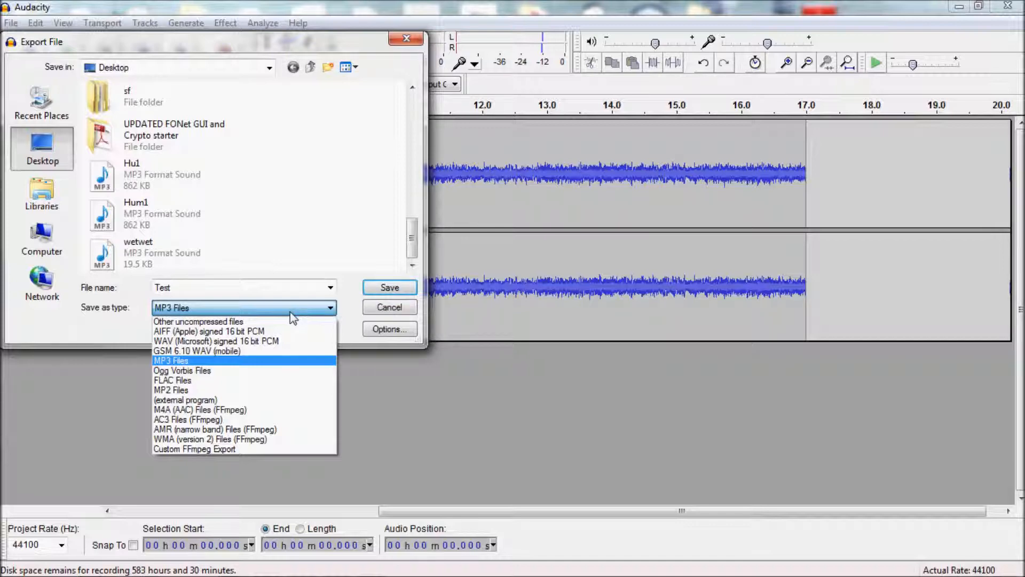
pyautogui.moveTo(262, 375)
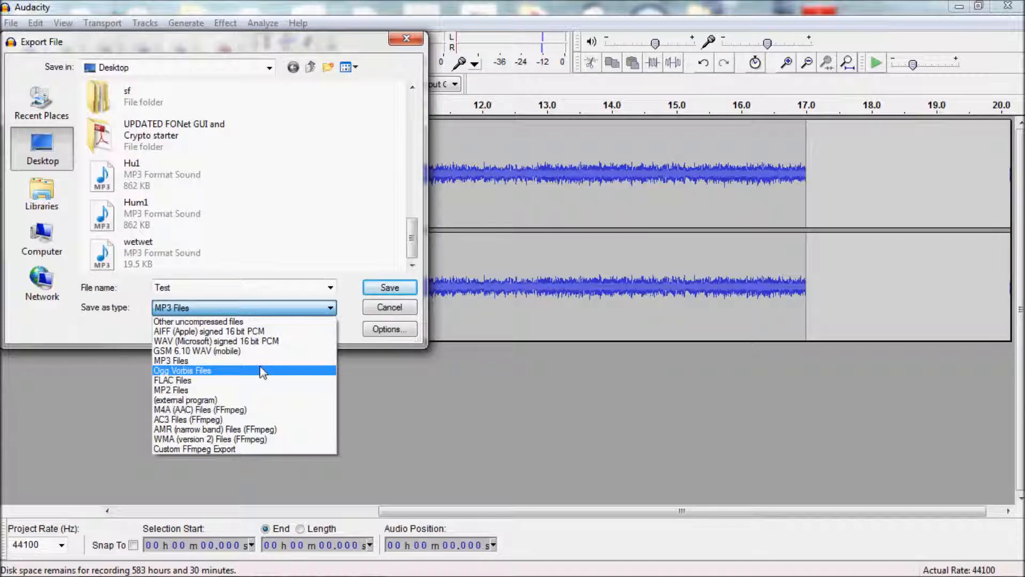
pyautogui.moveTo(263, 363)
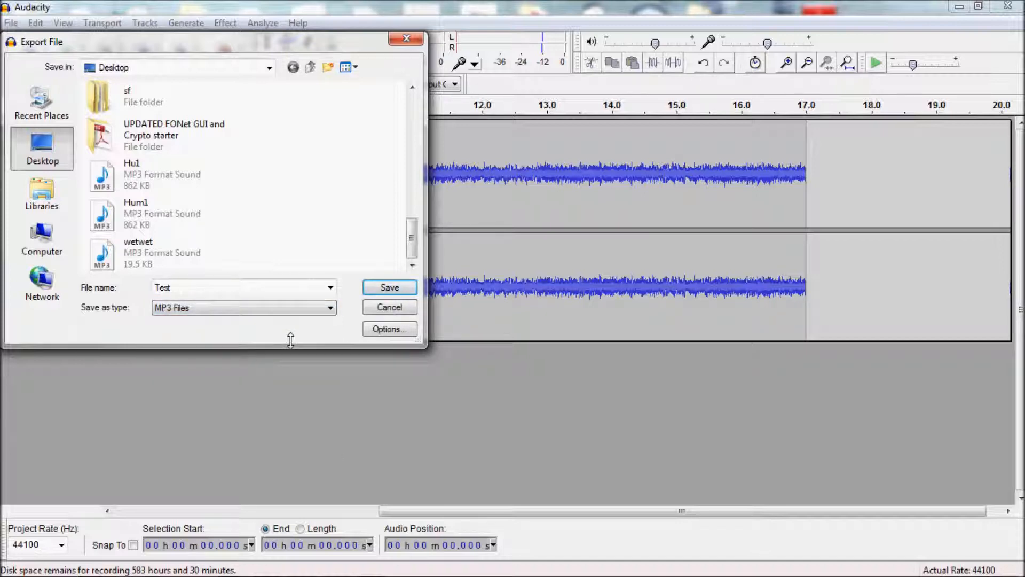
pyautogui.moveTo(353, 308)
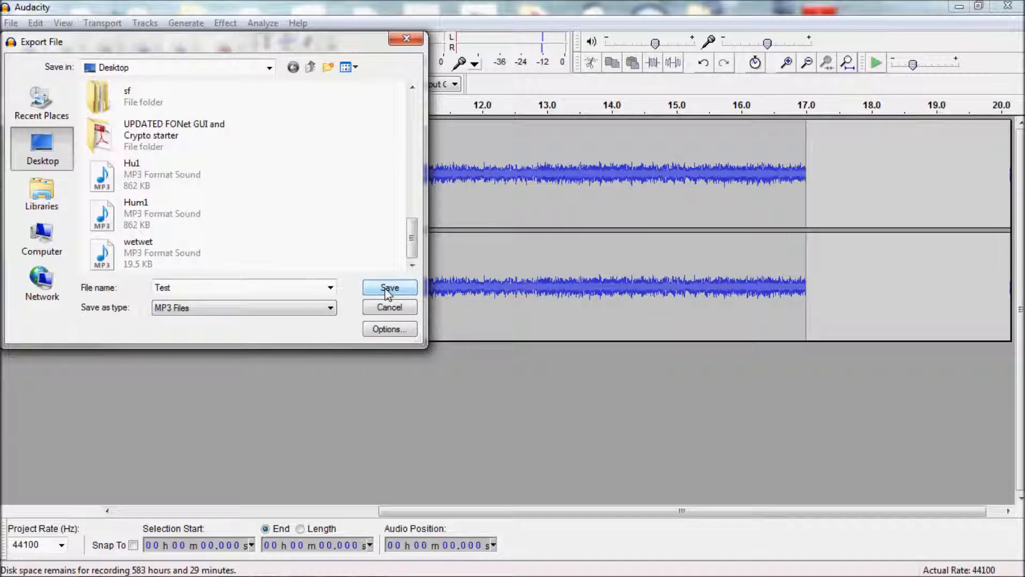
# - Export Test as MP3, accepting the empty track metadata
pyautogui.click(389, 286)
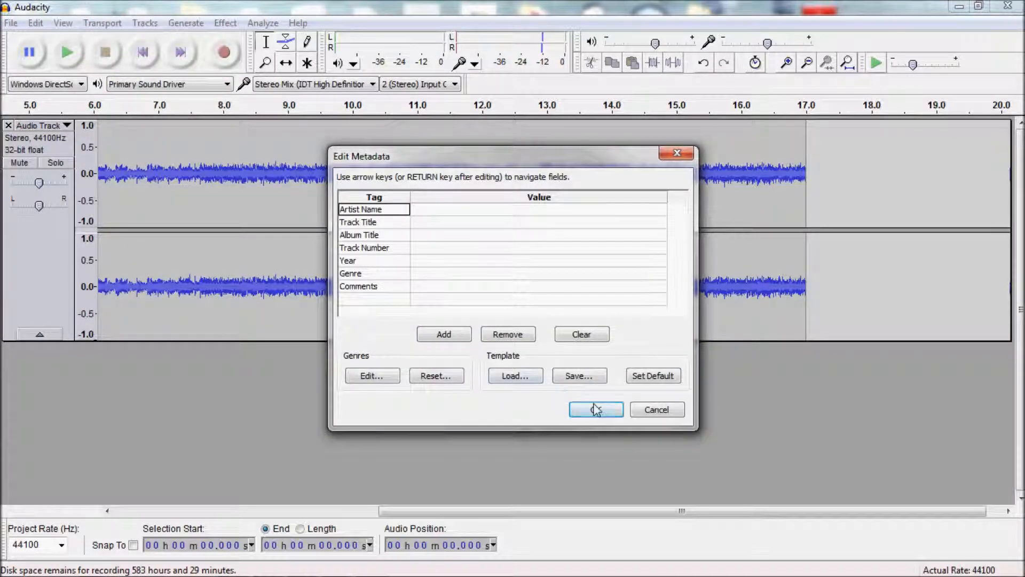
pyautogui.click(596, 410)
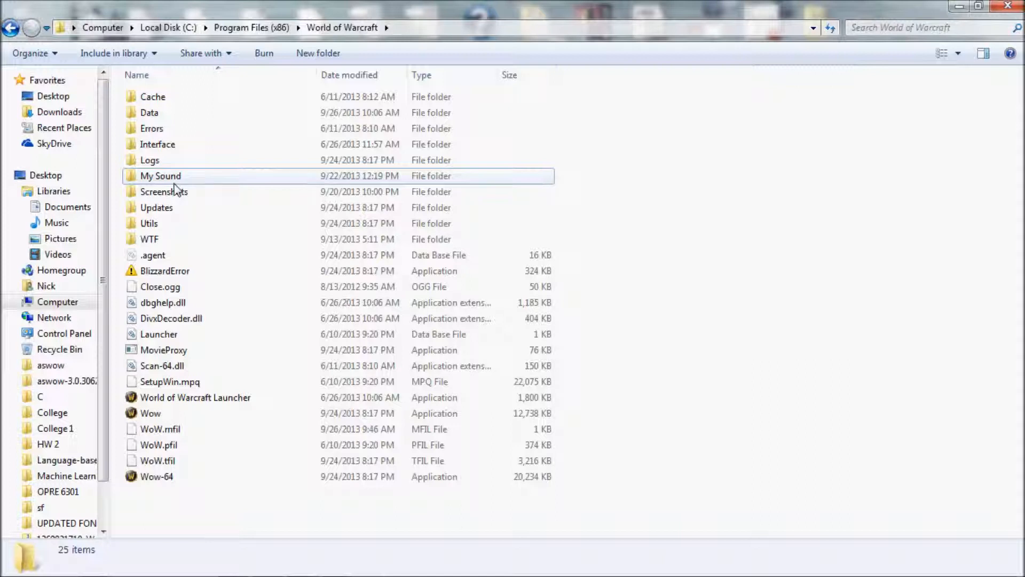
pyautogui.moveTo(175, 187)
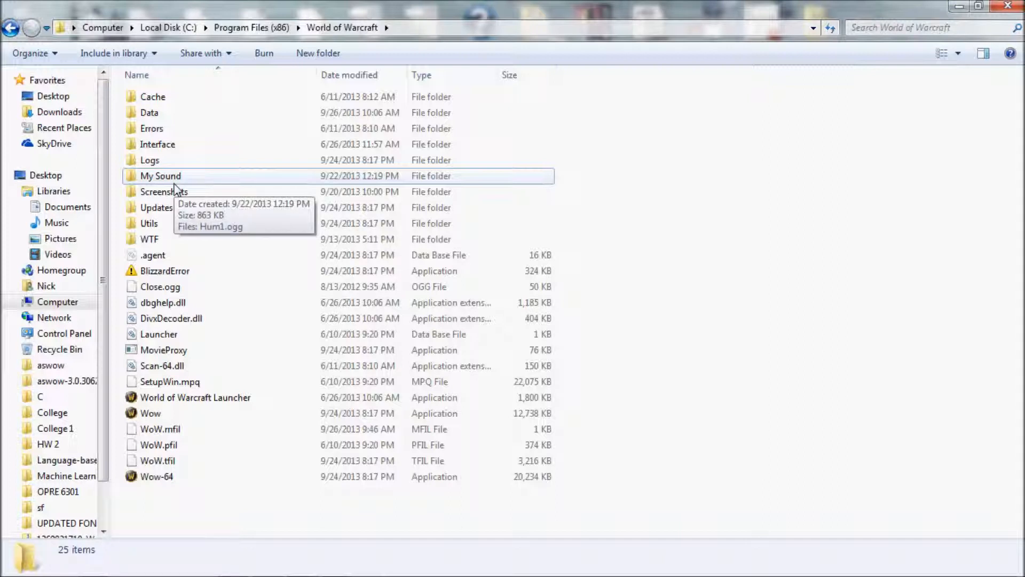
# - Open the My Sound folder inside the World of Warcraft install directory
pyautogui.doubleClick(161, 175)
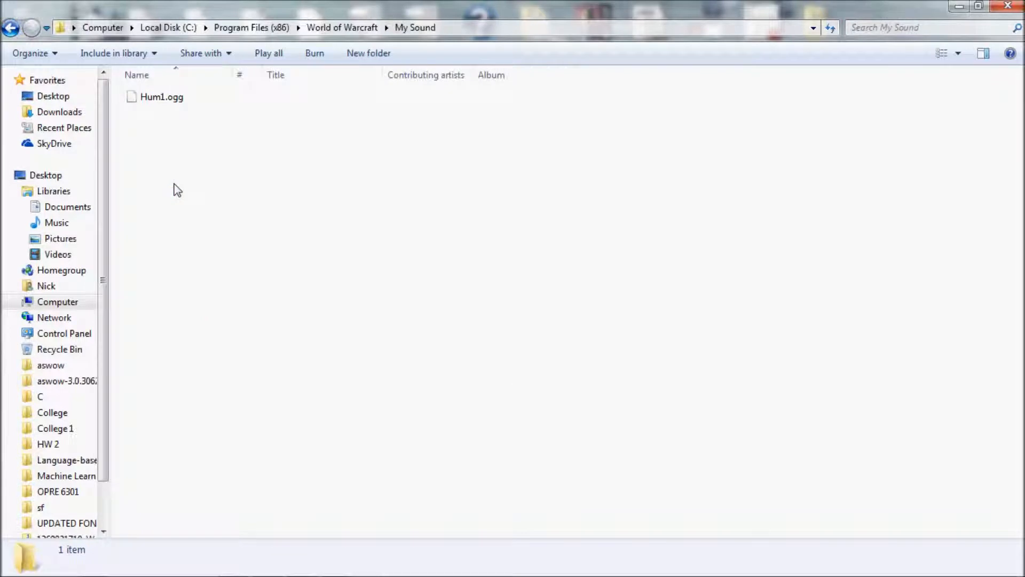
pyautogui.moveTo(261, 239)
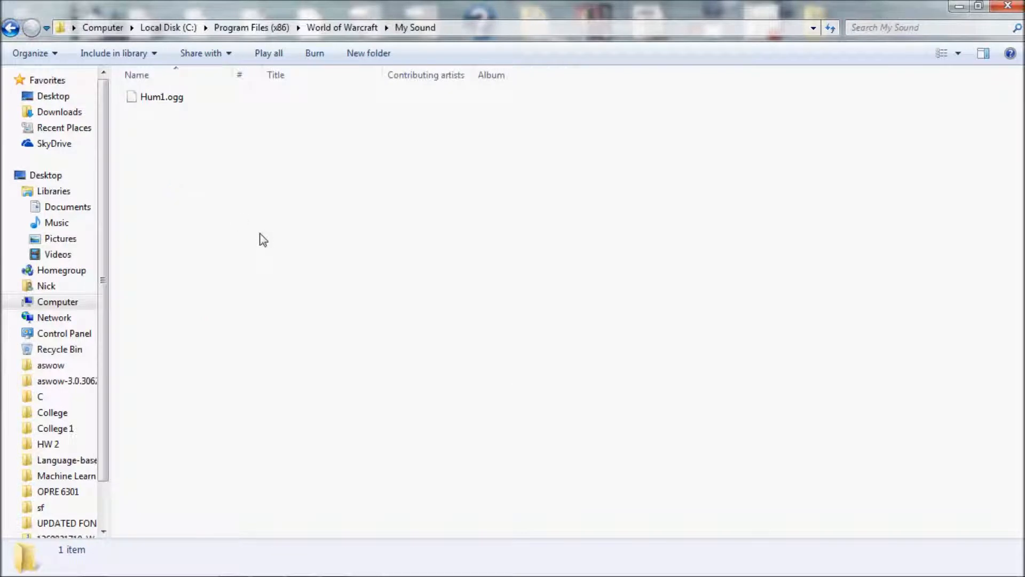
# - Paste the copied Test MP3 into My Sound next to Hum1.ogg
pyautogui.rightClick(263, 238)
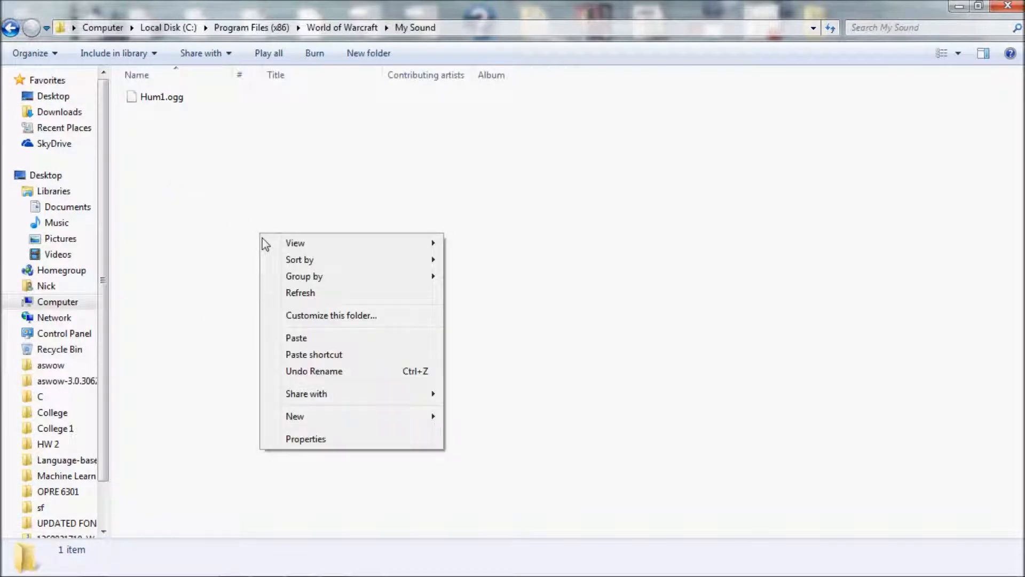
pyautogui.moveTo(327, 346)
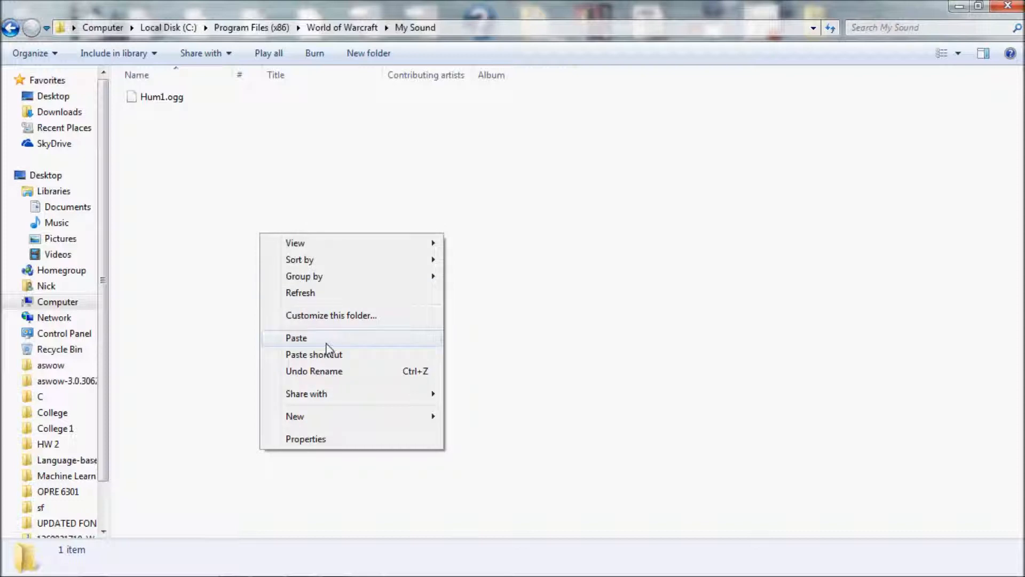
pyautogui.click(322, 337)
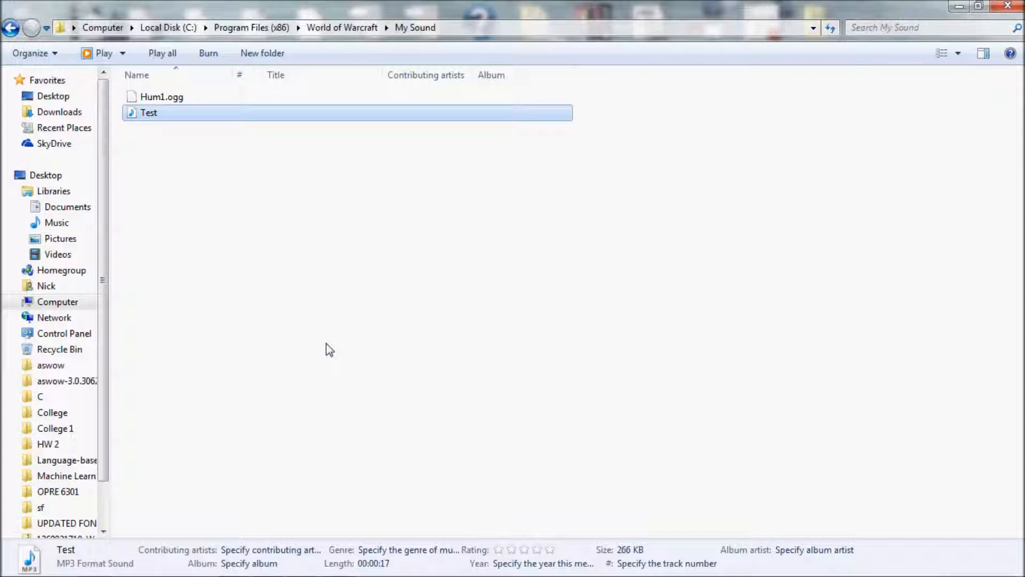
pyautogui.moveTo(332, 352)
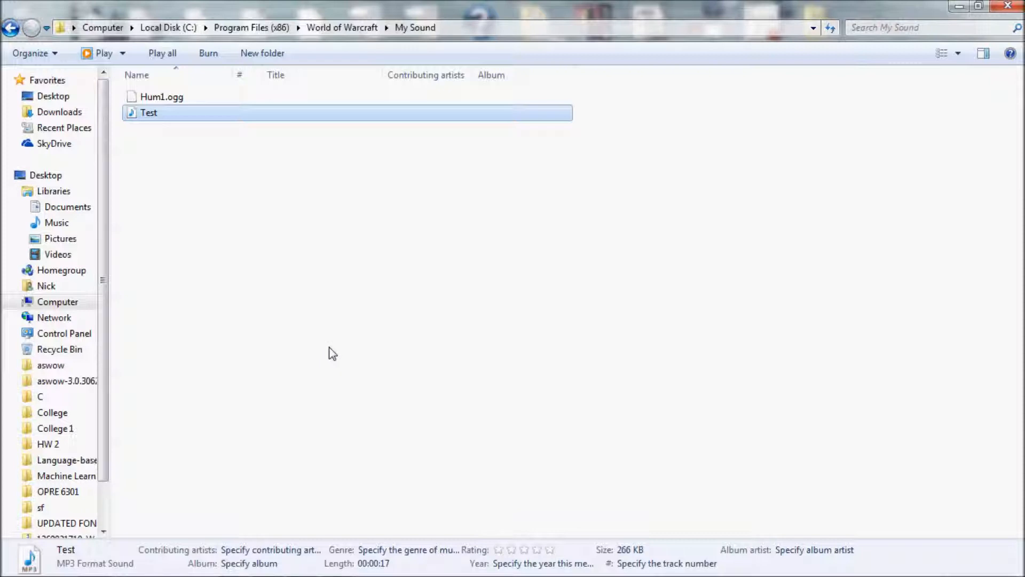
pyautogui.moveTo(351, 558)
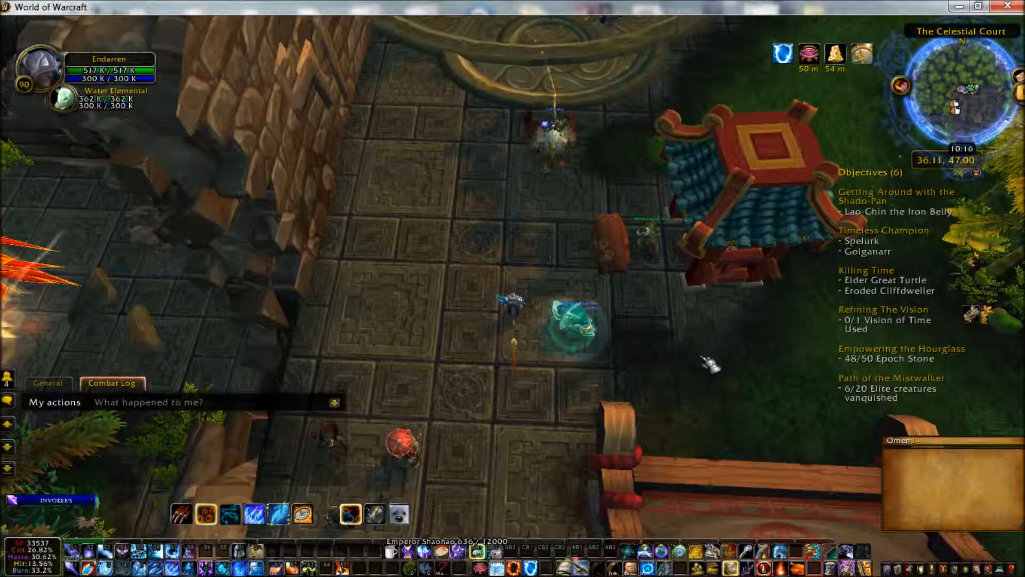
# - Reach Interface > AddOns from the Game Menu and expand Pet Battle Pokemon's settings
pyautogui.press('Escape')
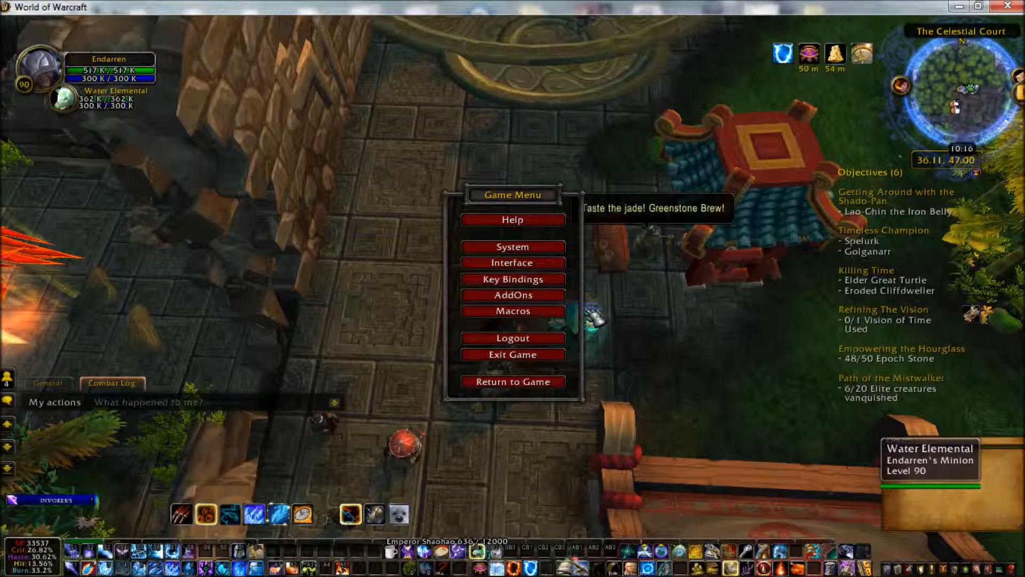
pyautogui.click(512, 263)
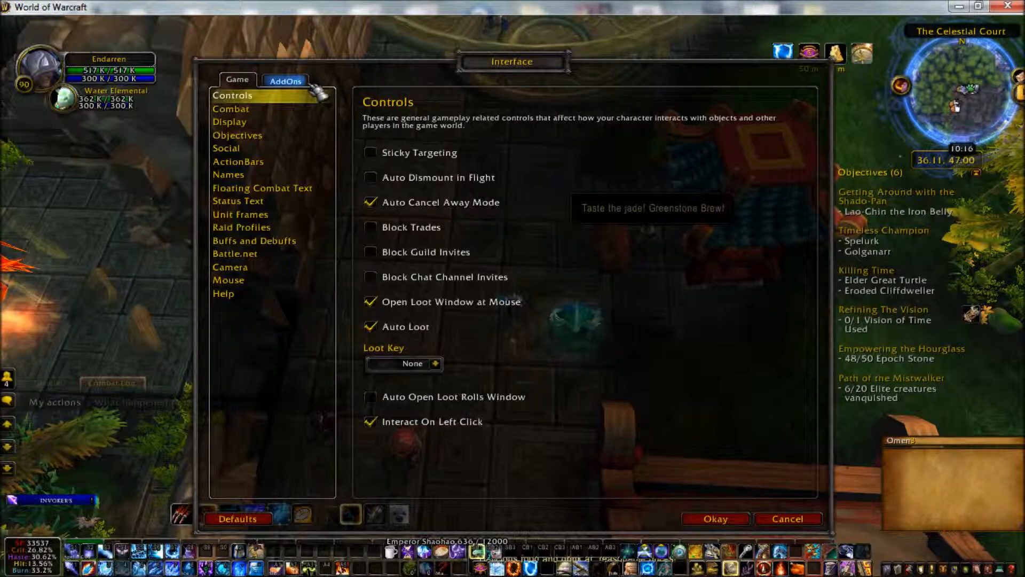
pyautogui.click(285, 80)
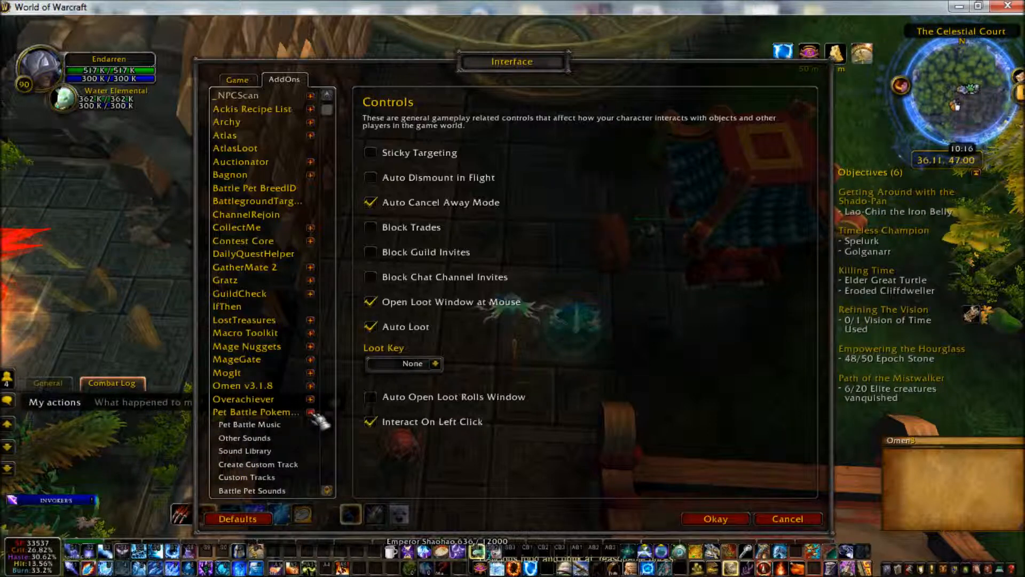
pyautogui.click(244, 438)
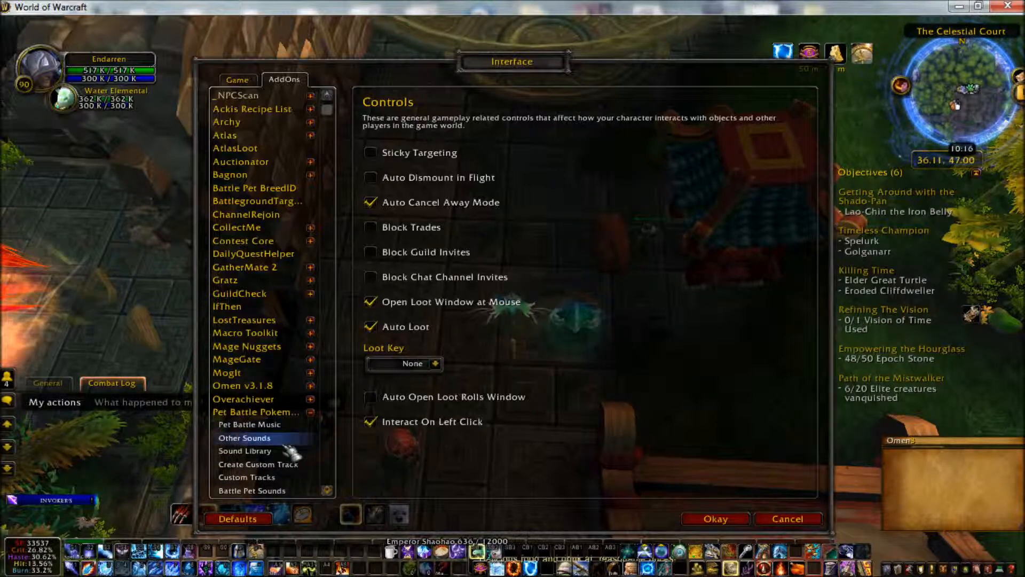
pyautogui.moveTo(253, 451)
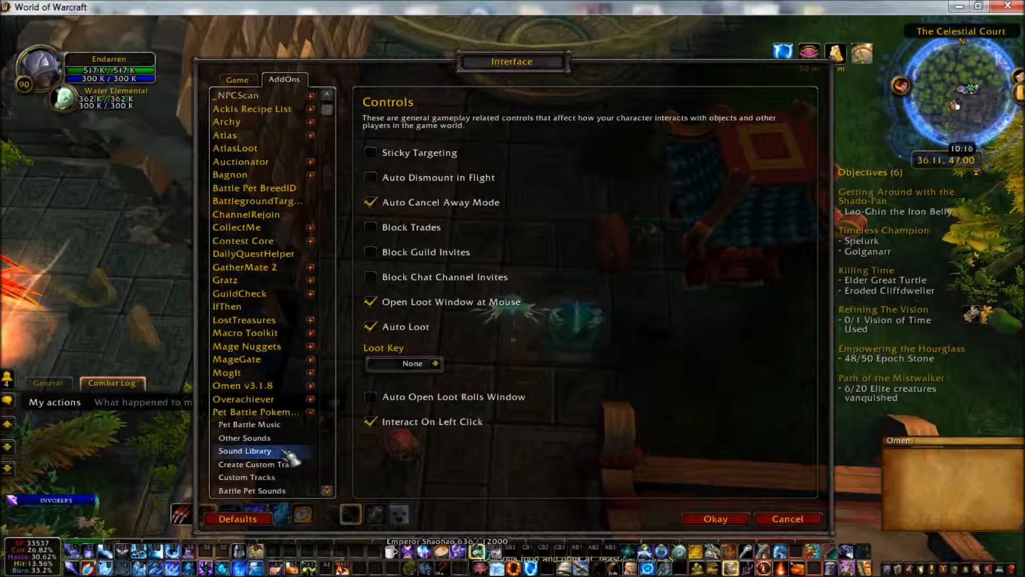
# - In the Sound Library page, enter My Sound\Test.mp3 as the new sound's file name
pyautogui.click(244, 450)
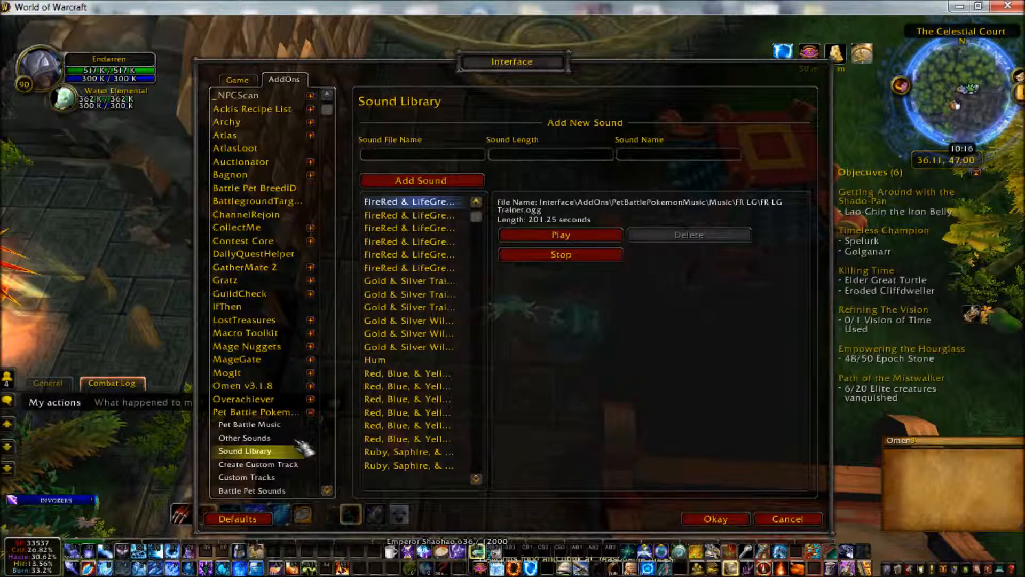
pyautogui.moveTo(427, 154)
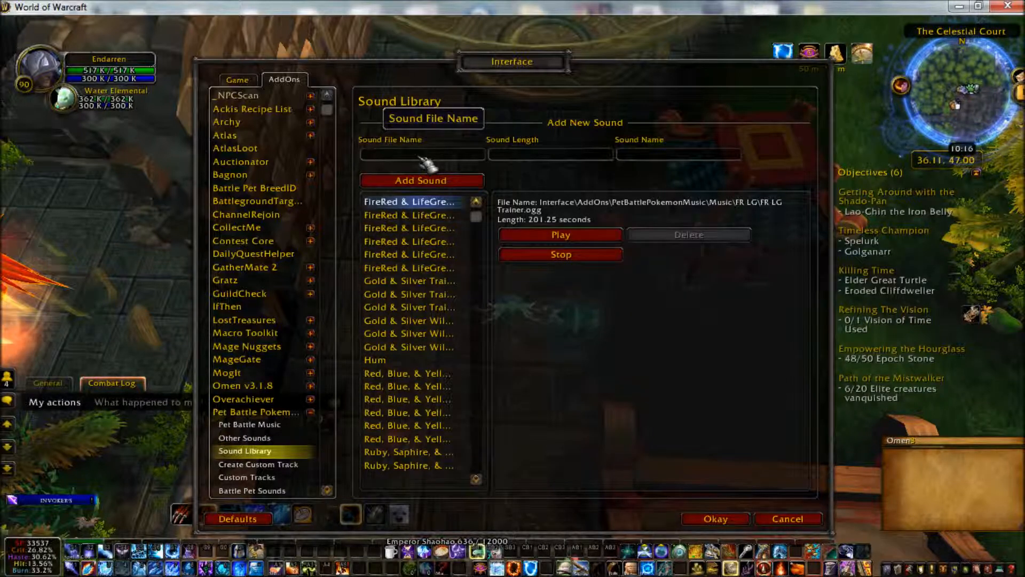
pyautogui.click(417, 154)
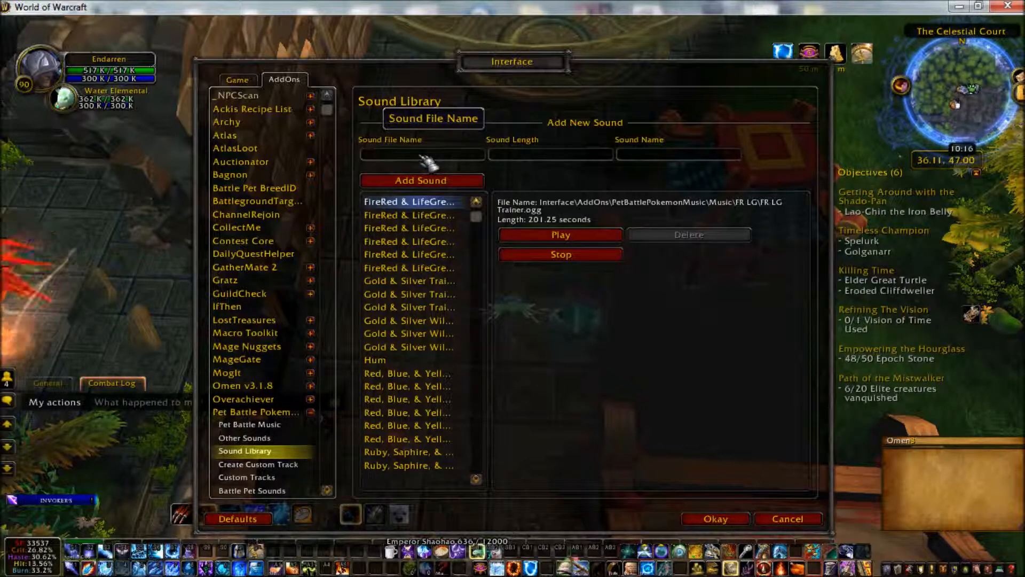
pyautogui.write('My')
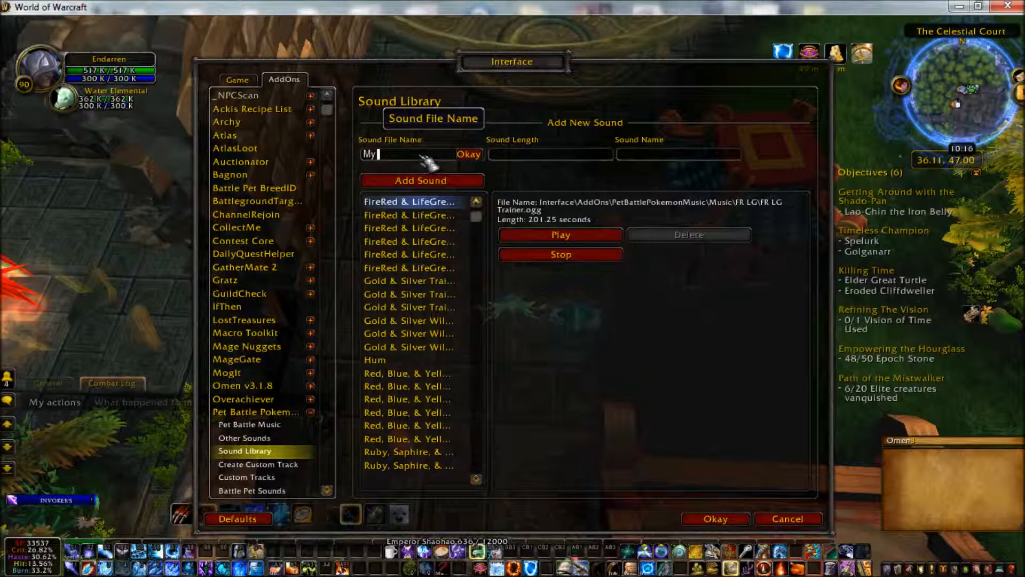
pyautogui.write('Sou')
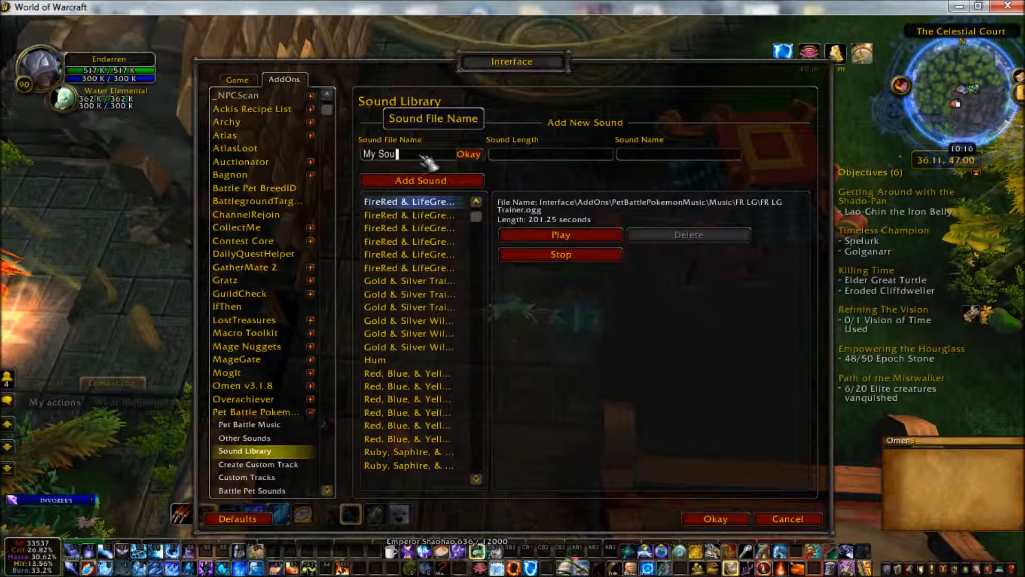
pyautogui.write('nd\\')
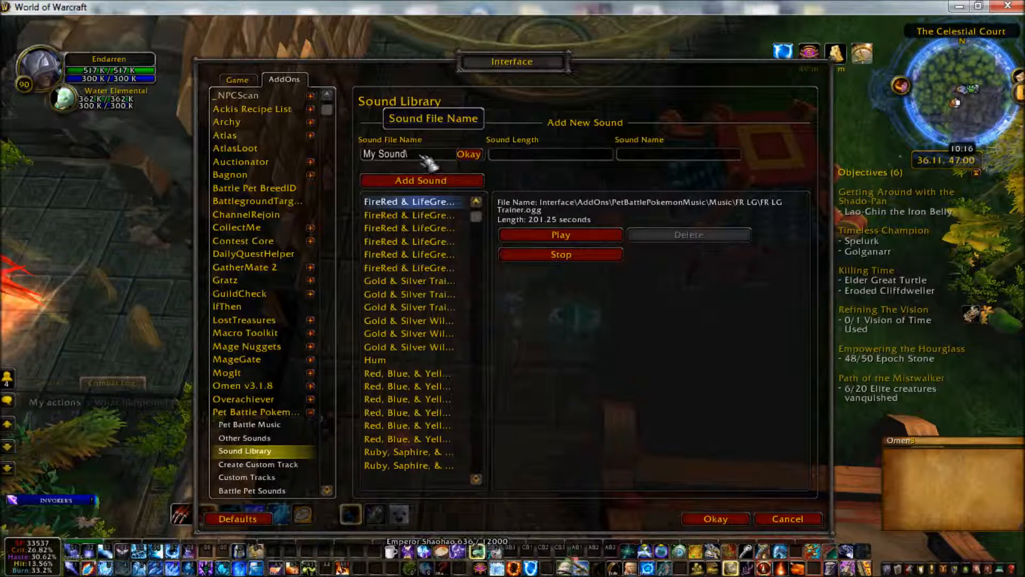
pyautogui.write('Test')
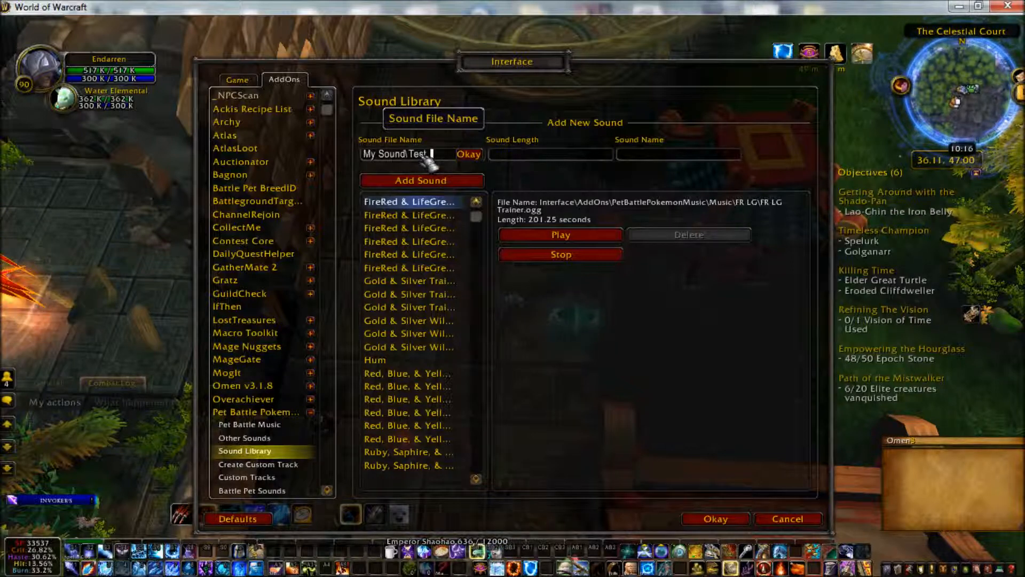
pyautogui.write('.mp')
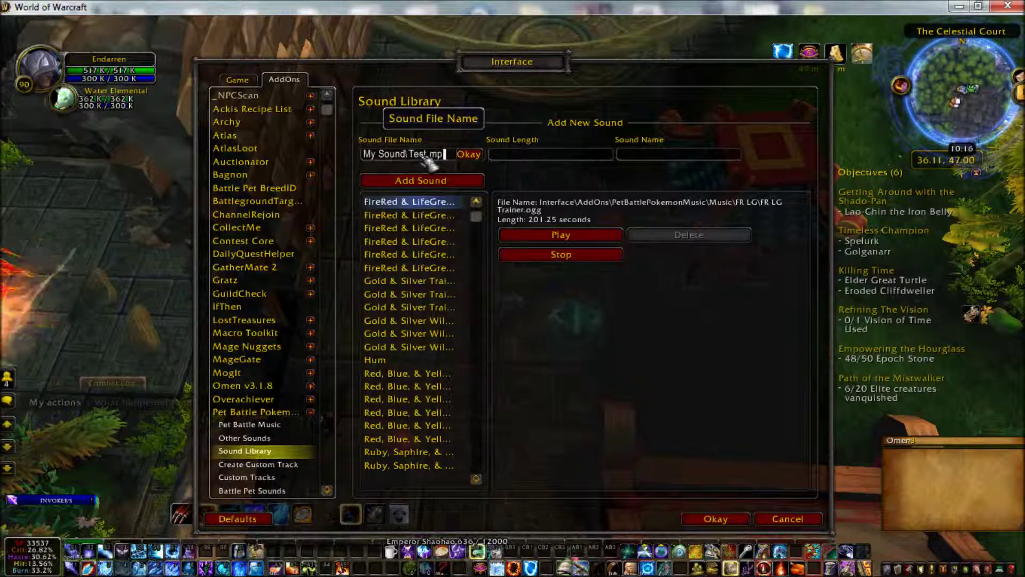
pyautogui.write('3')
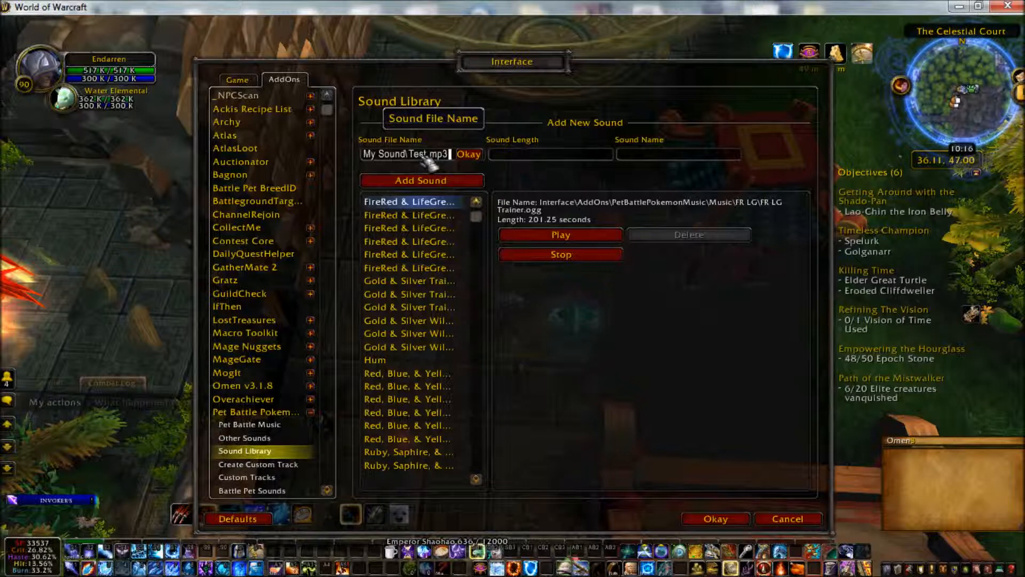
pyautogui.moveTo(511, 158)
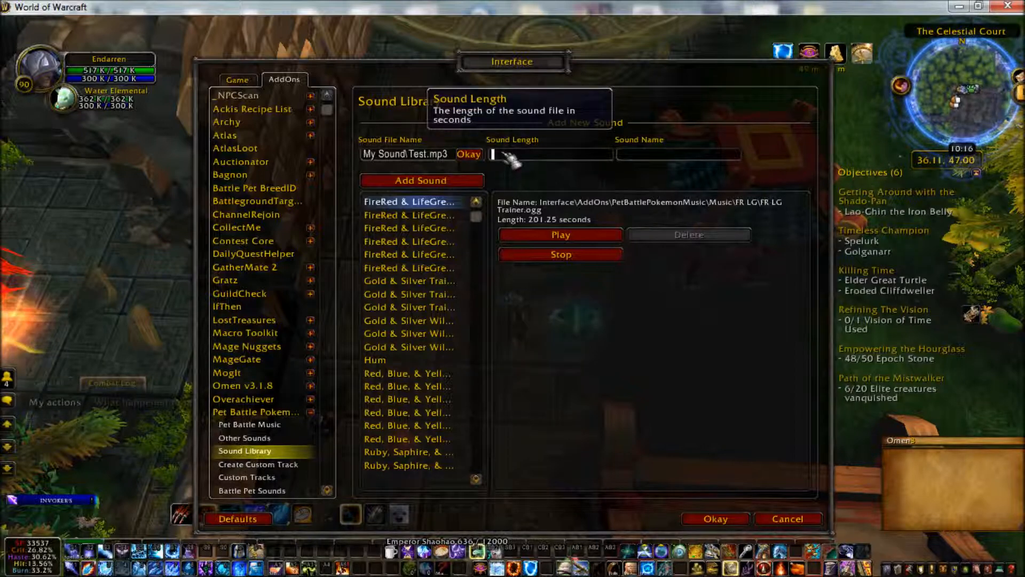
pyautogui.moveTo(485, 156)
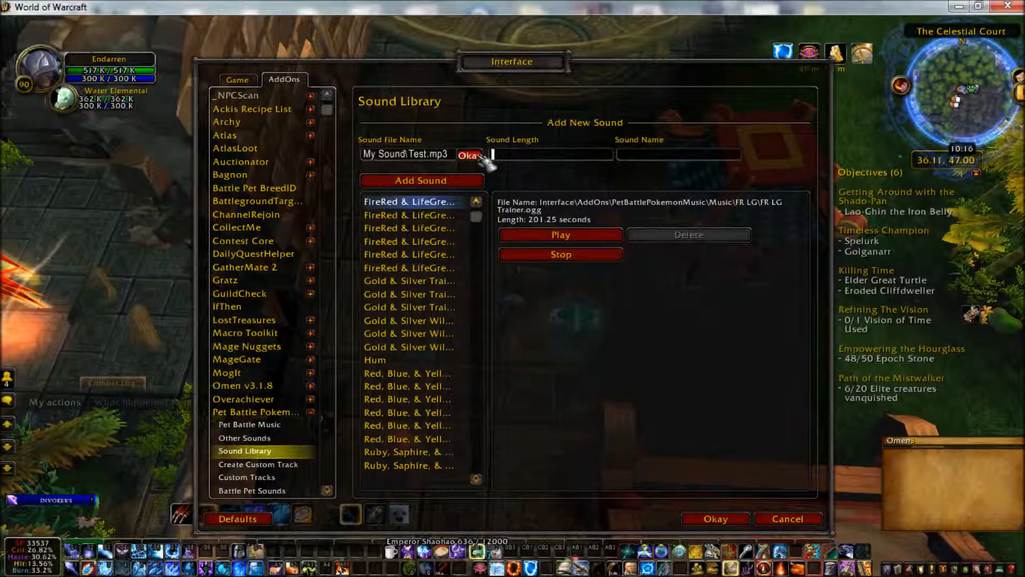
pyautogui.moveTo(515, 159)
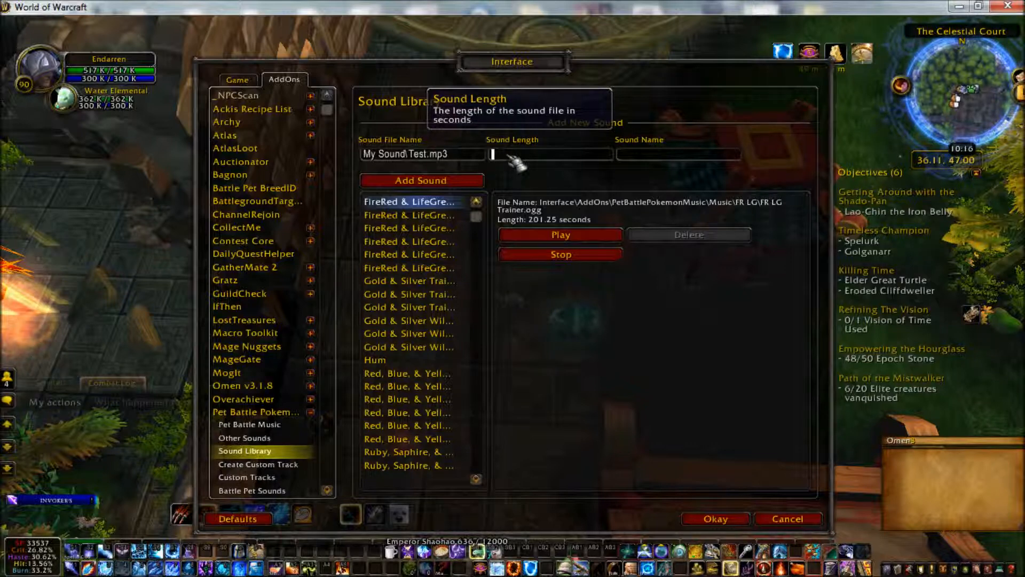
# - Fill in the sound's length 17 and start naming it Test1
pyautogui.write('17')
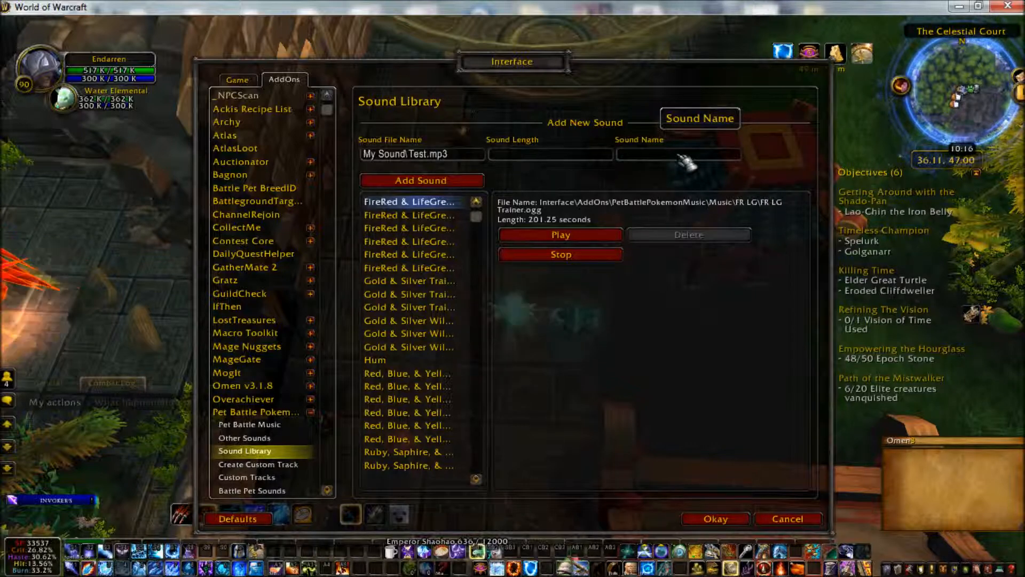
pyautogui.write('Test1')
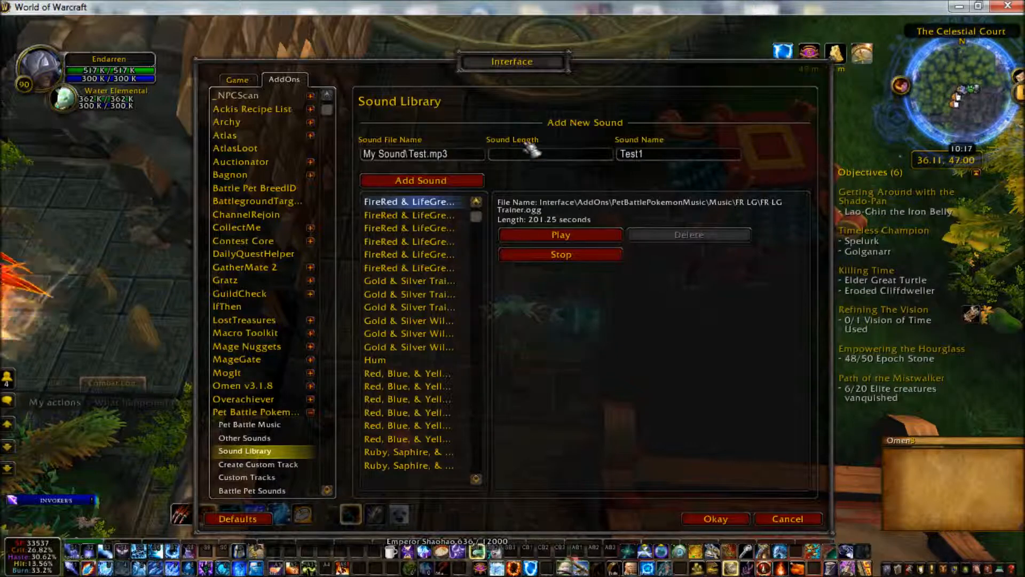
pyautogui.moveTo(485, 218)
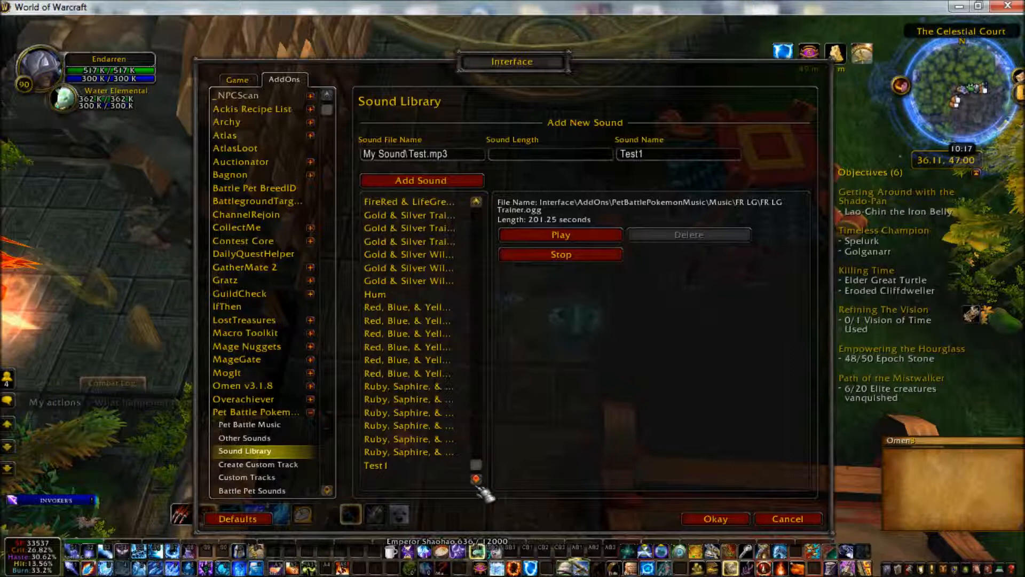
# - Select the added Test1 entry, preview it and stop the playback
pyautogui.click(375, 465)
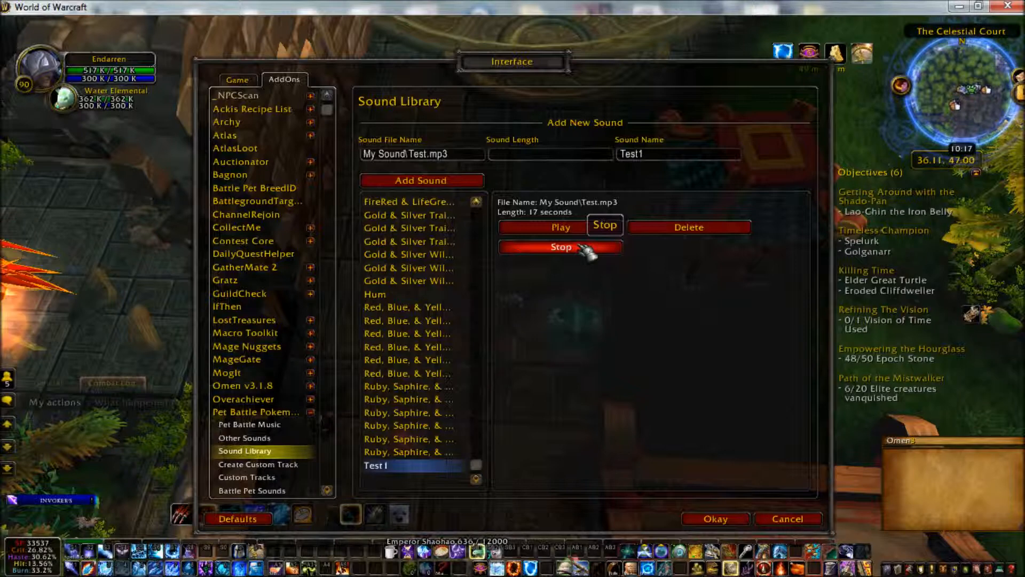
pyautogui.click(561, 247)
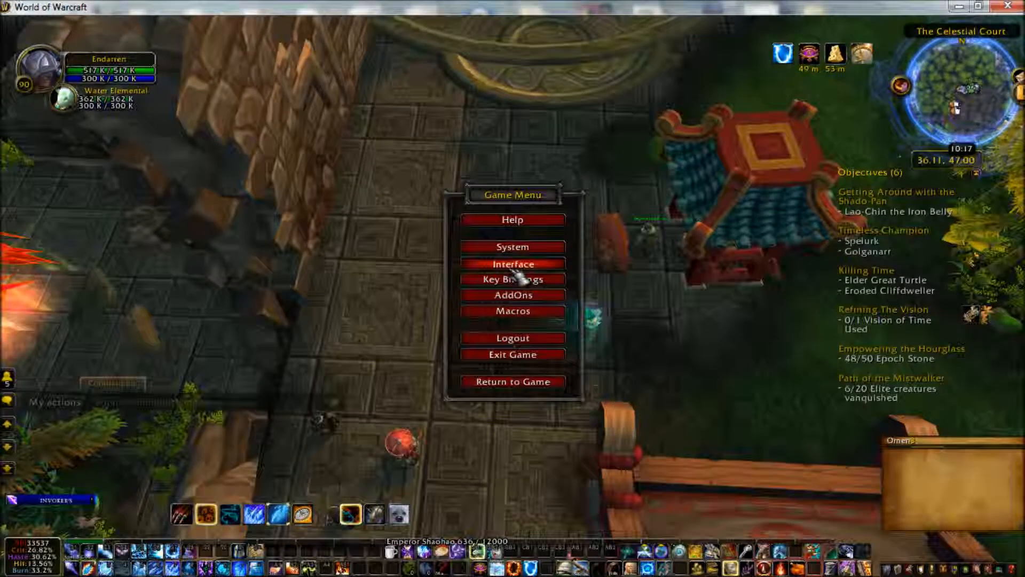
# - Reopen Interface to confirm Test1, visit the Game tab's Help category, then Return to Game
pyautogui.click(513, 264)
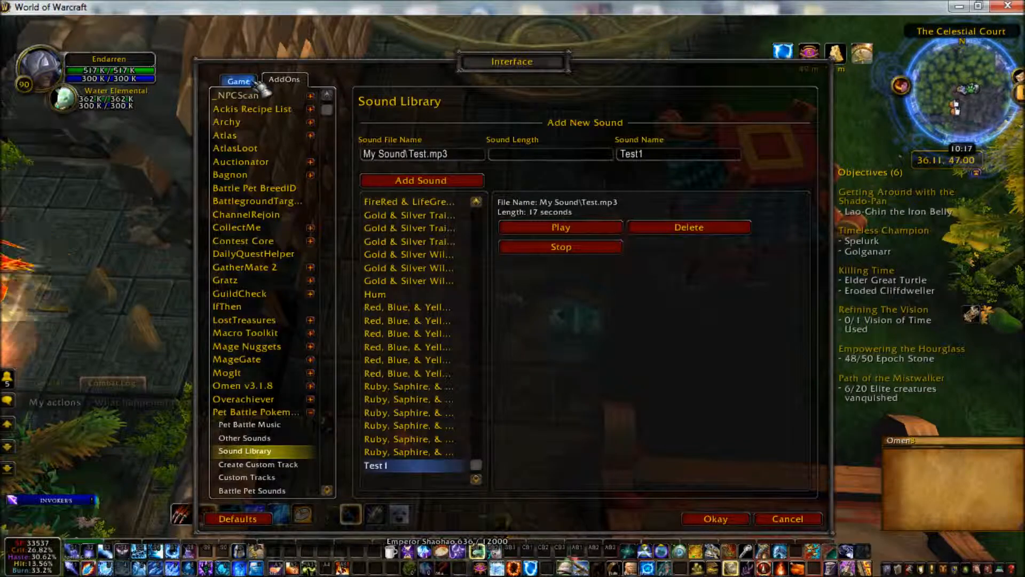
pyautogui.click(237, 79)
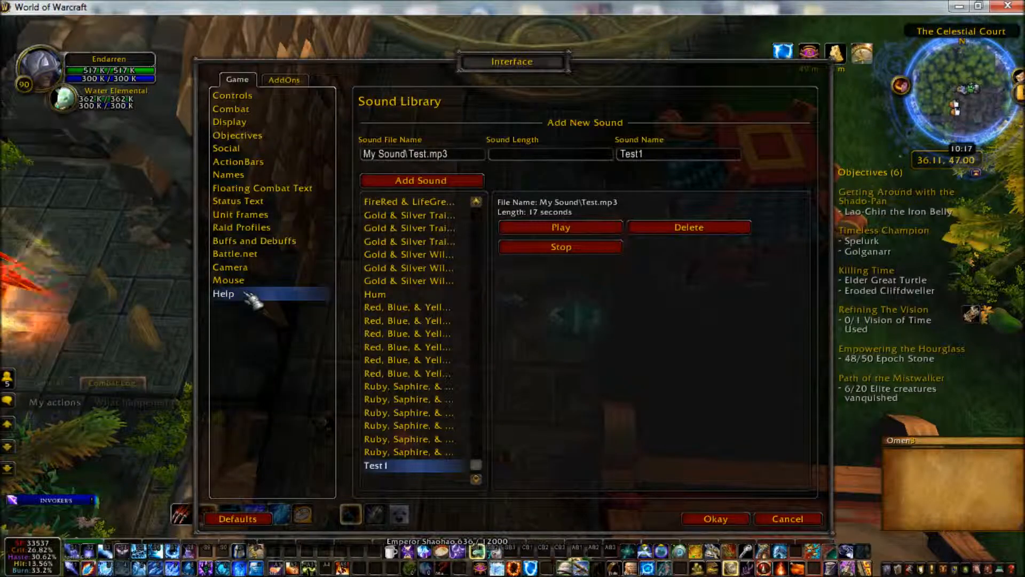
pyautogui.click(225, 293)
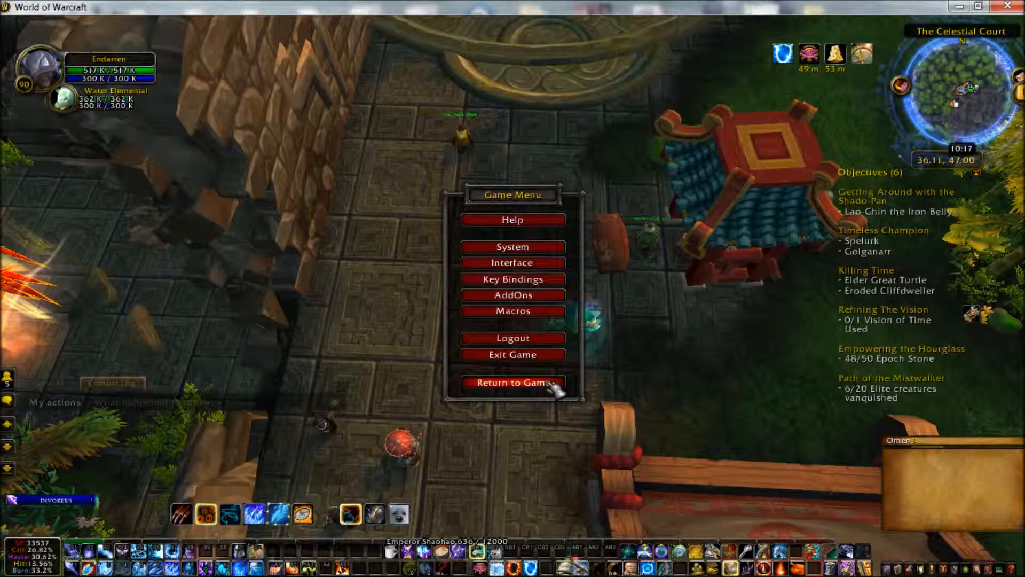
pyautogui.click(512, 382)
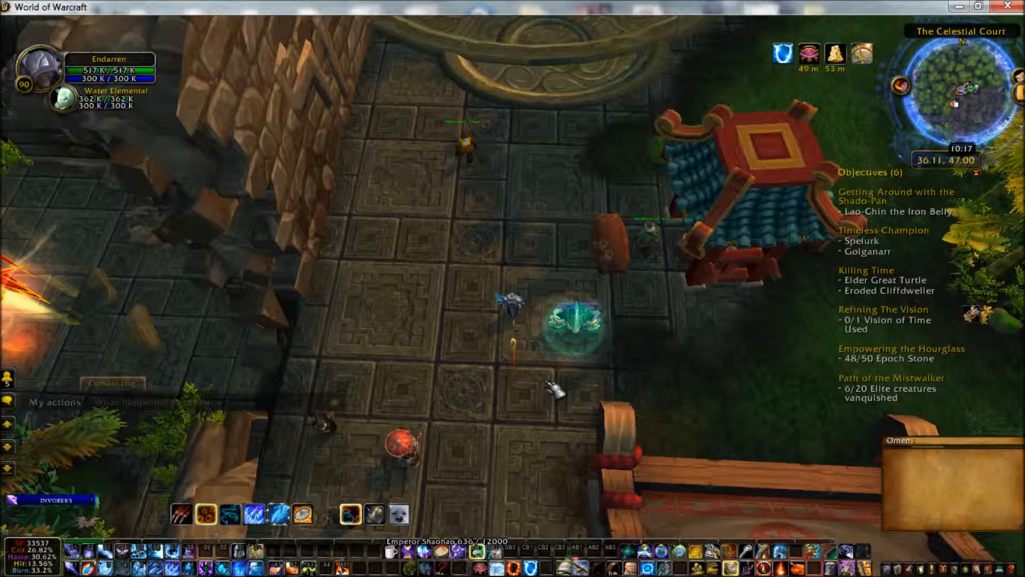